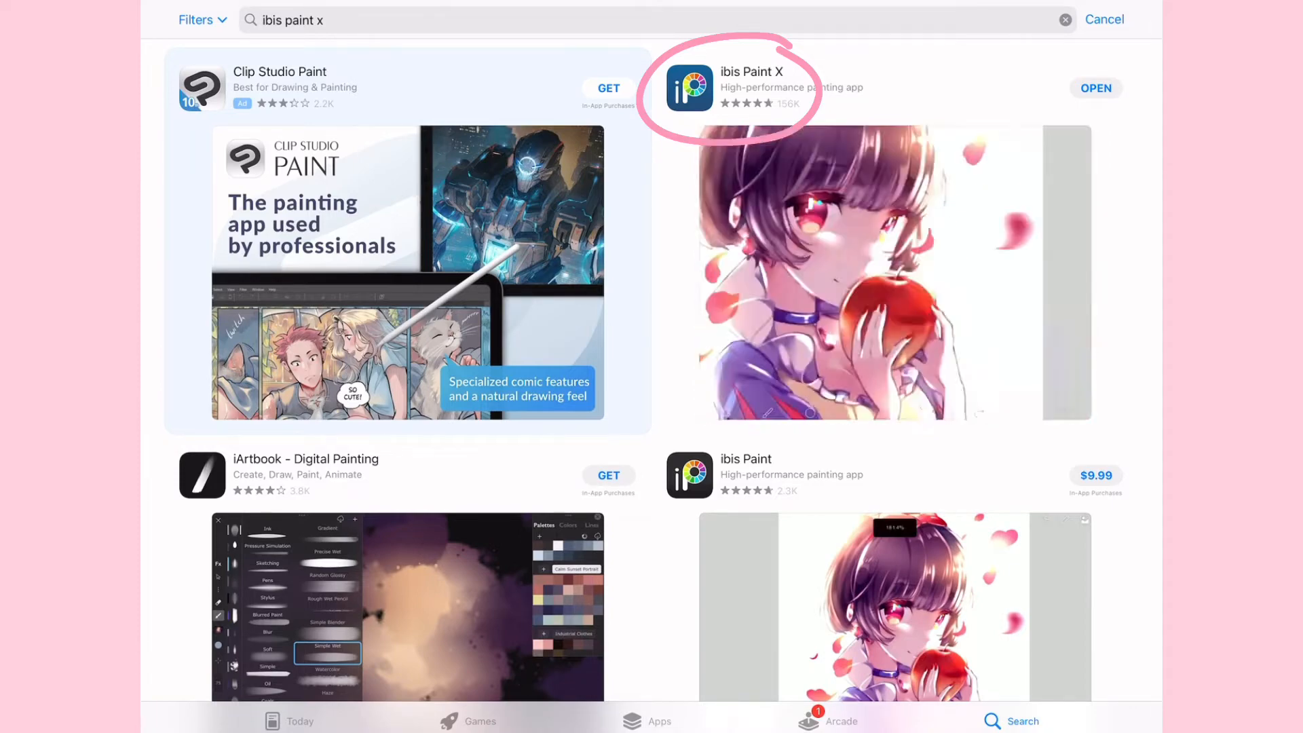
# Open ibisPaint X from its App Store listing and browse My Gallery for a new canvas.
pyautogui.click(1095, 88)
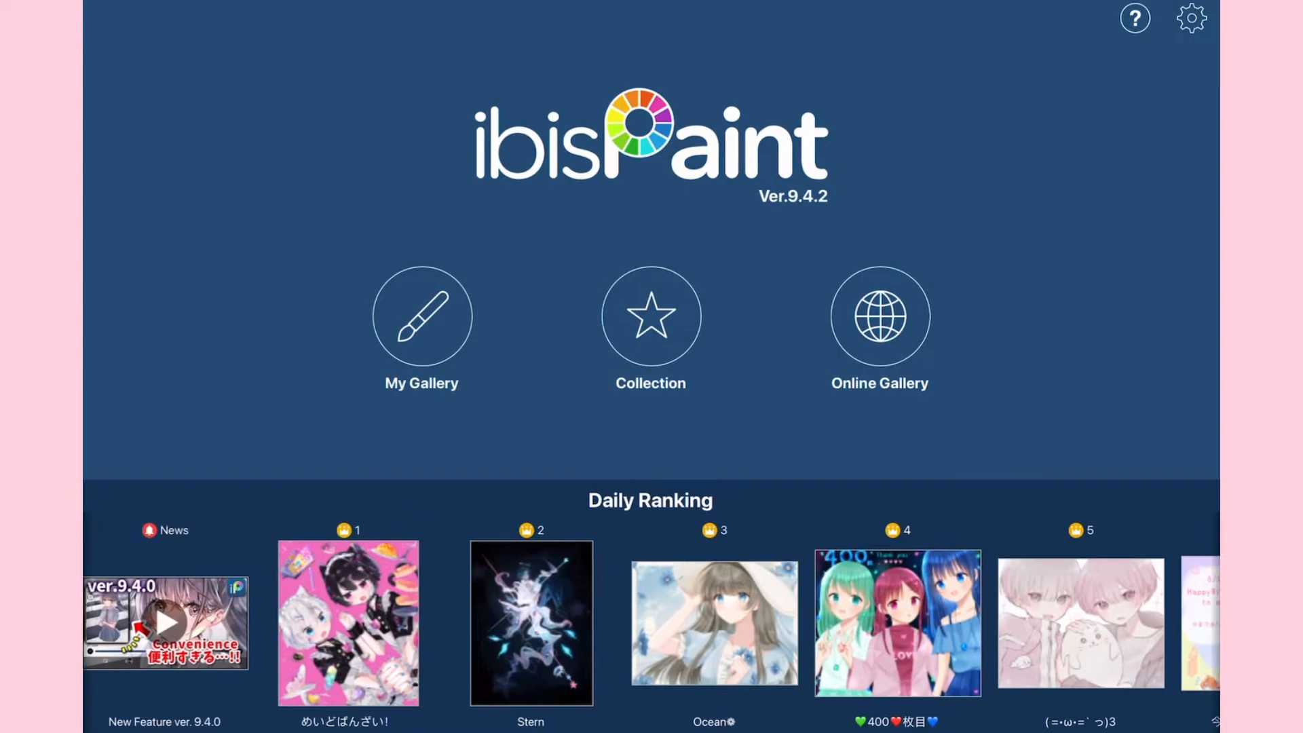
pyautogui.hscroll(-3)
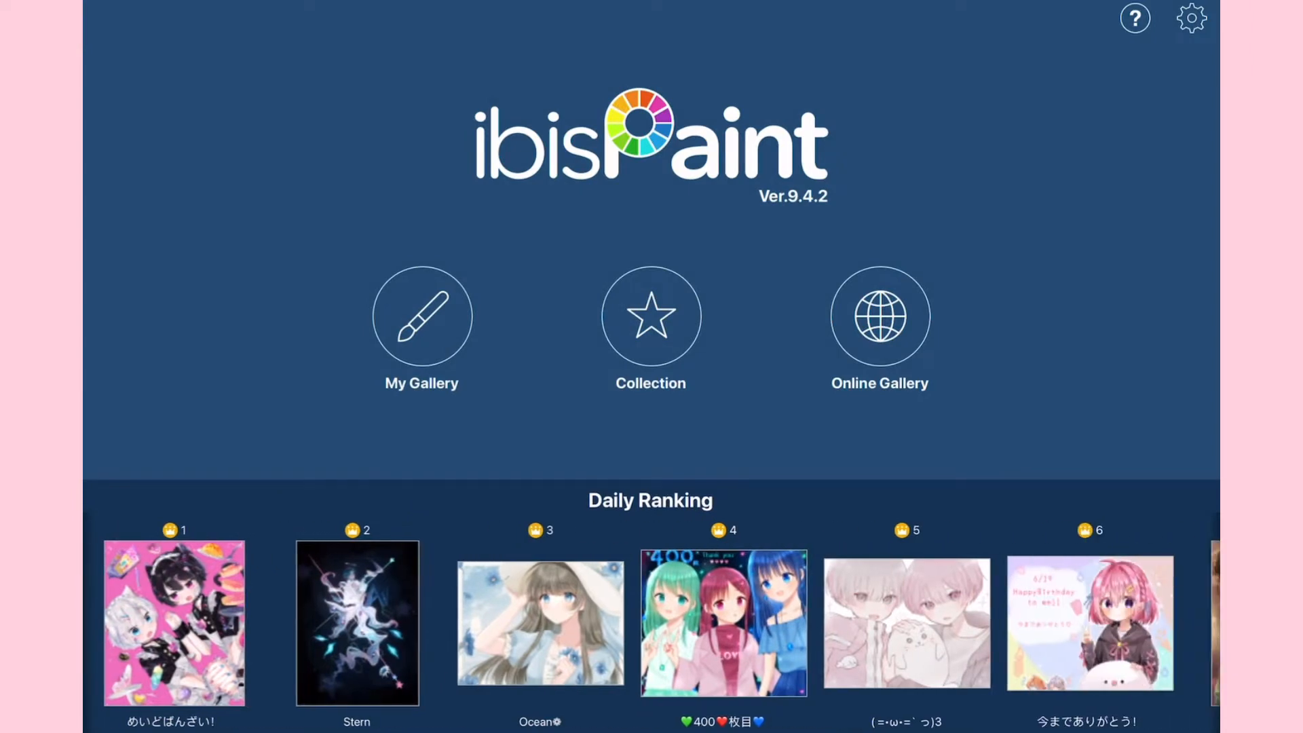
pyautogui.hscroll(-3)
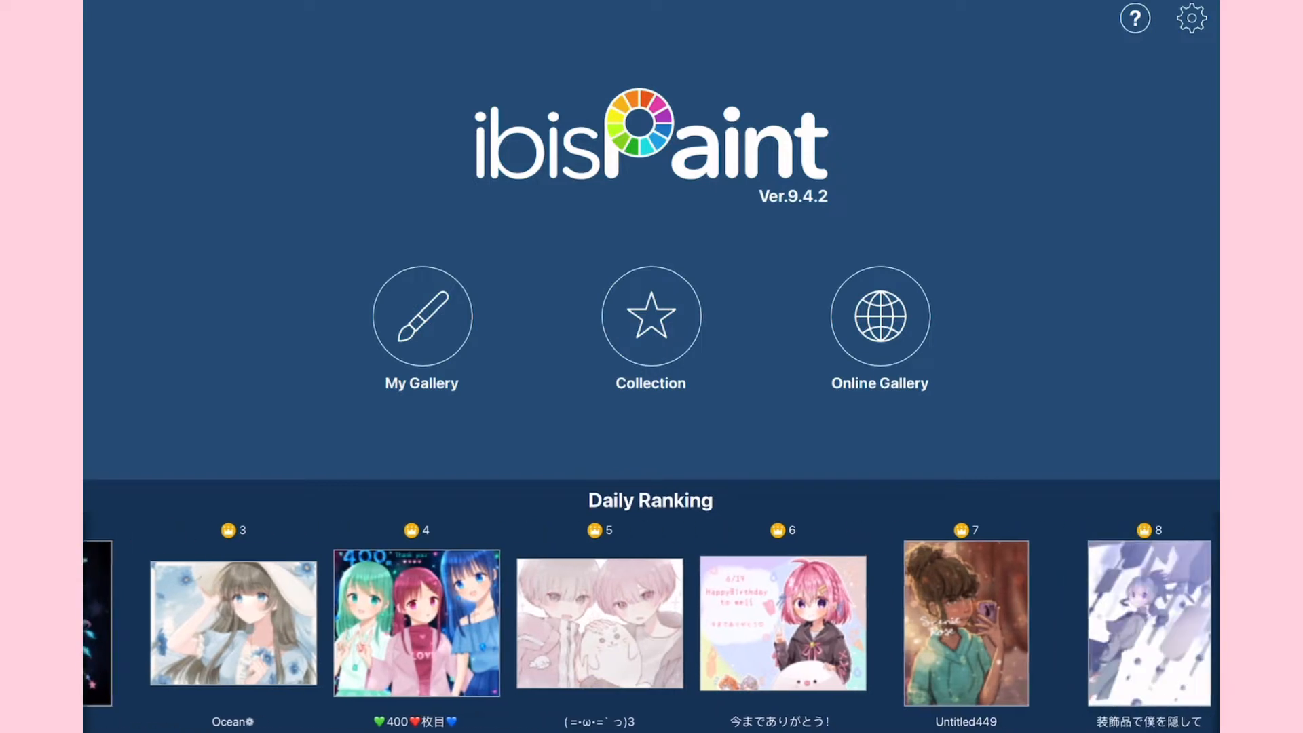
pyautogui.hscroll(-3)
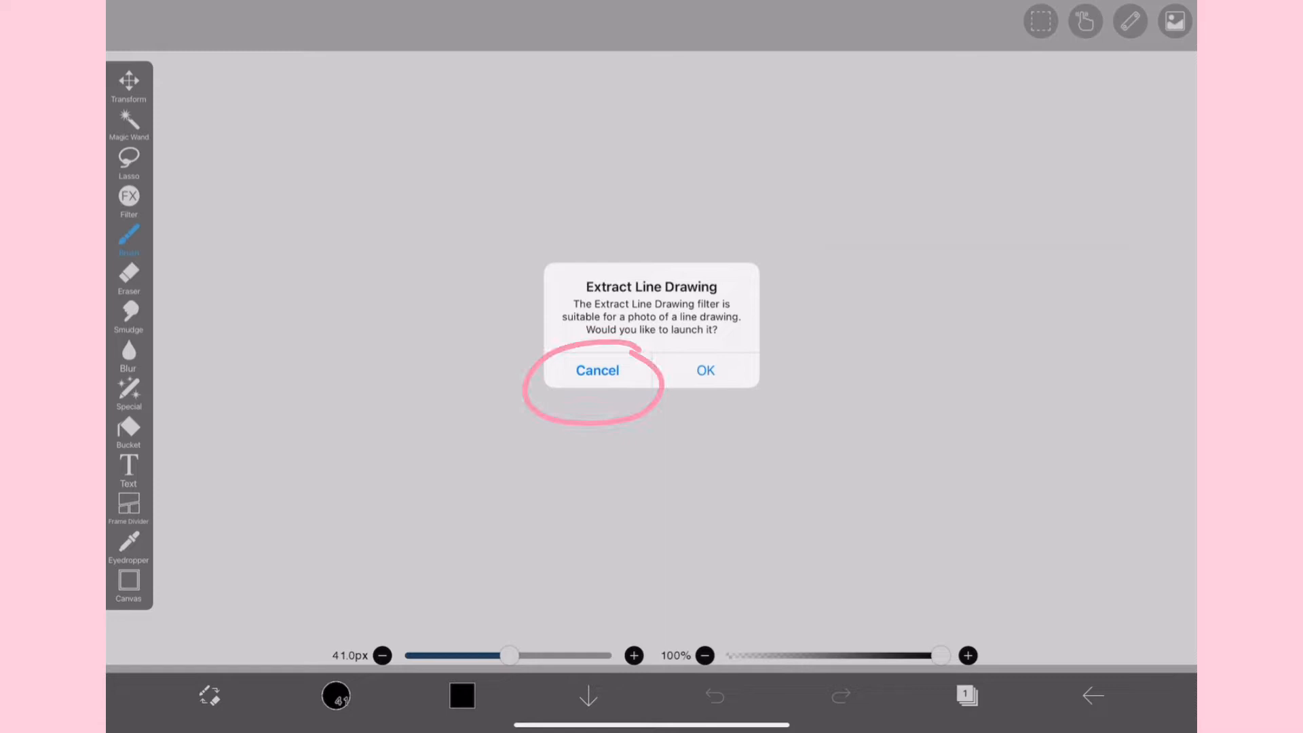
# Decline Extract Line Drawing, then draw white rectangle and circle outlines on a transparent canvas.
pyautogui.click(597, 370)
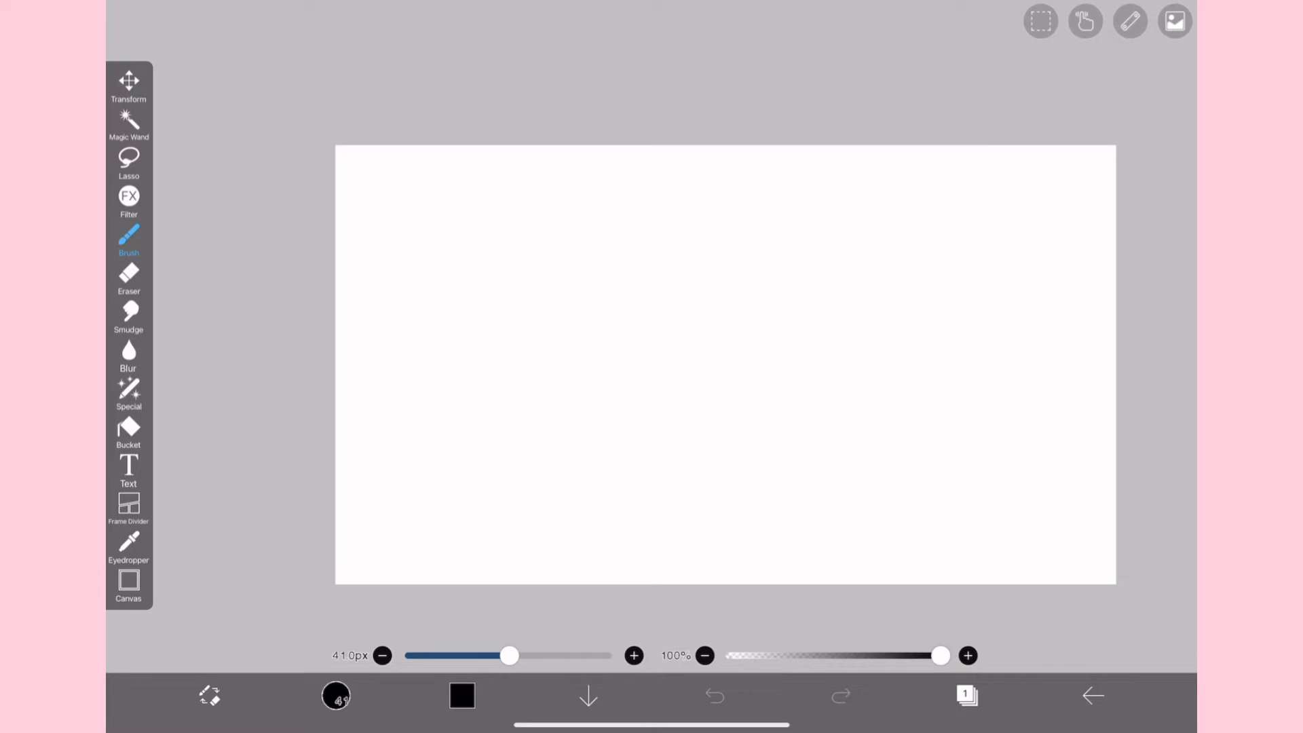
pyautogui.click(966, 695)
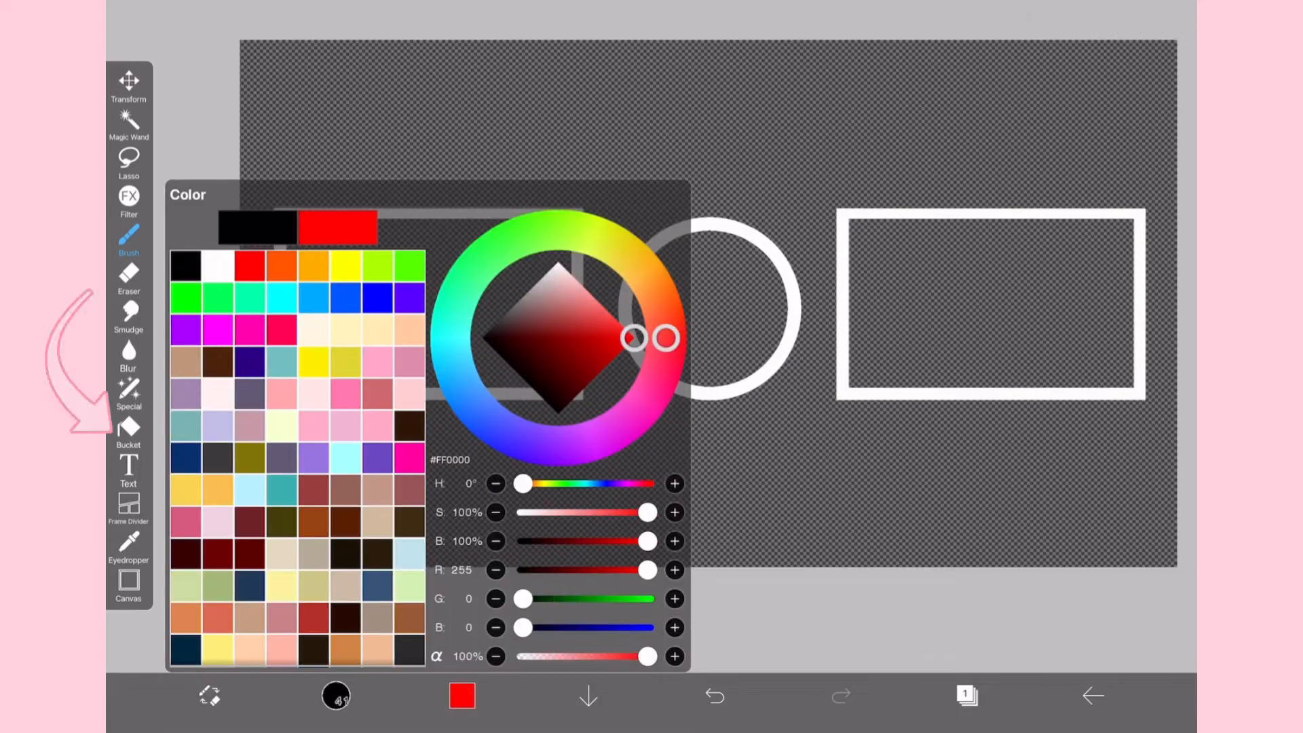
# Try a red bucket fill on the left rectangle outline, then undo it.
pyautogui.click(128, 432)
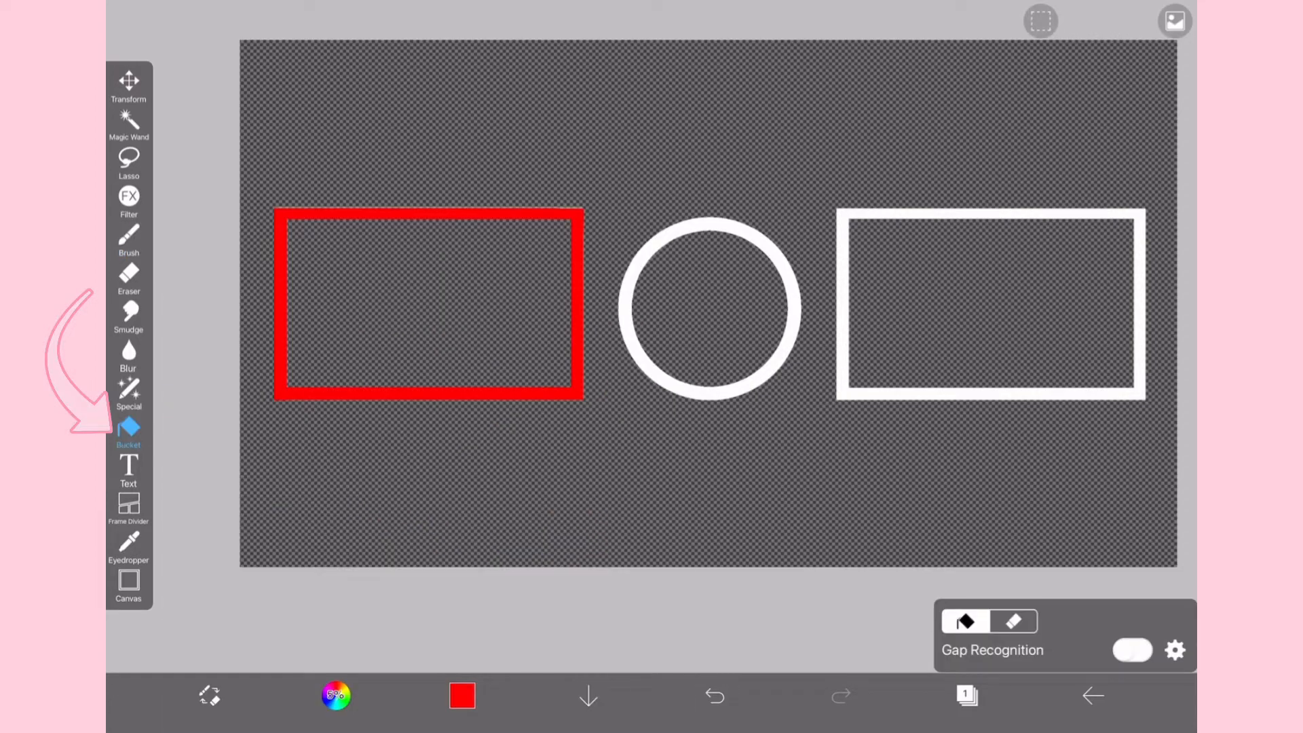
pyautogui.click(713, 695)
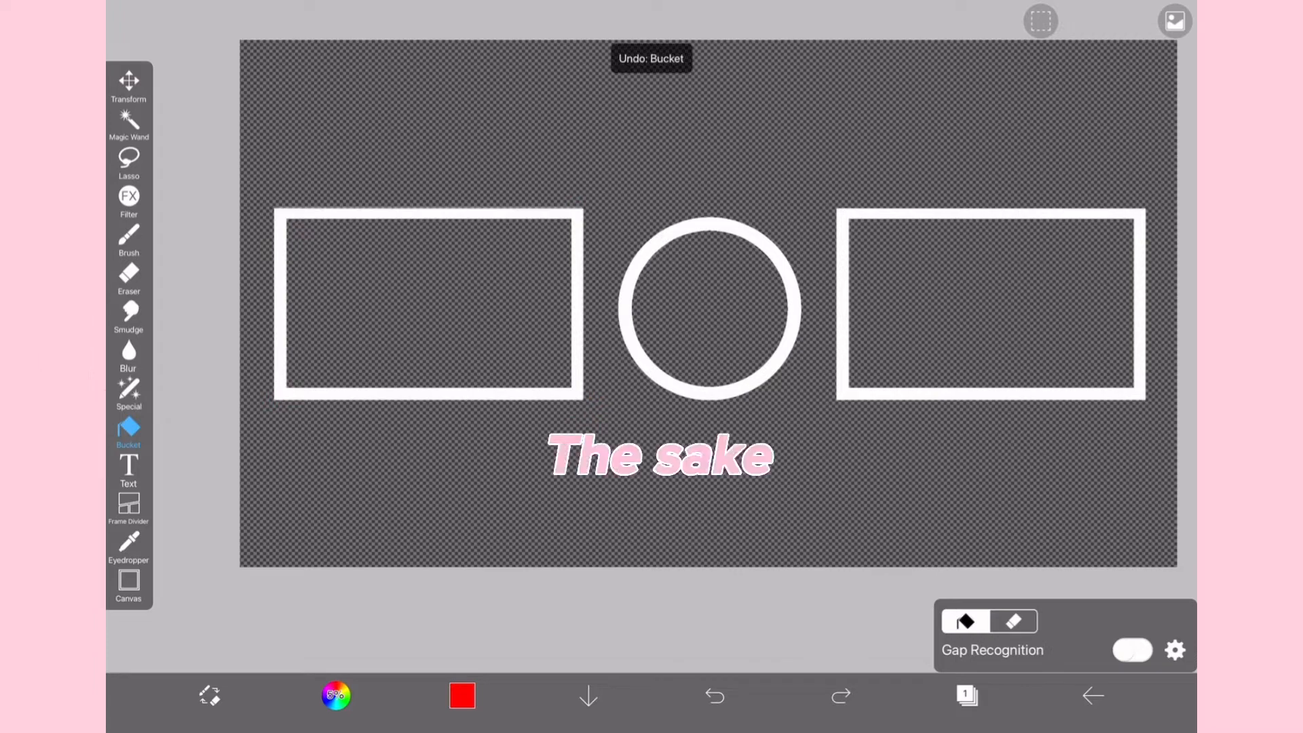
pyautogui.click(713, 695)
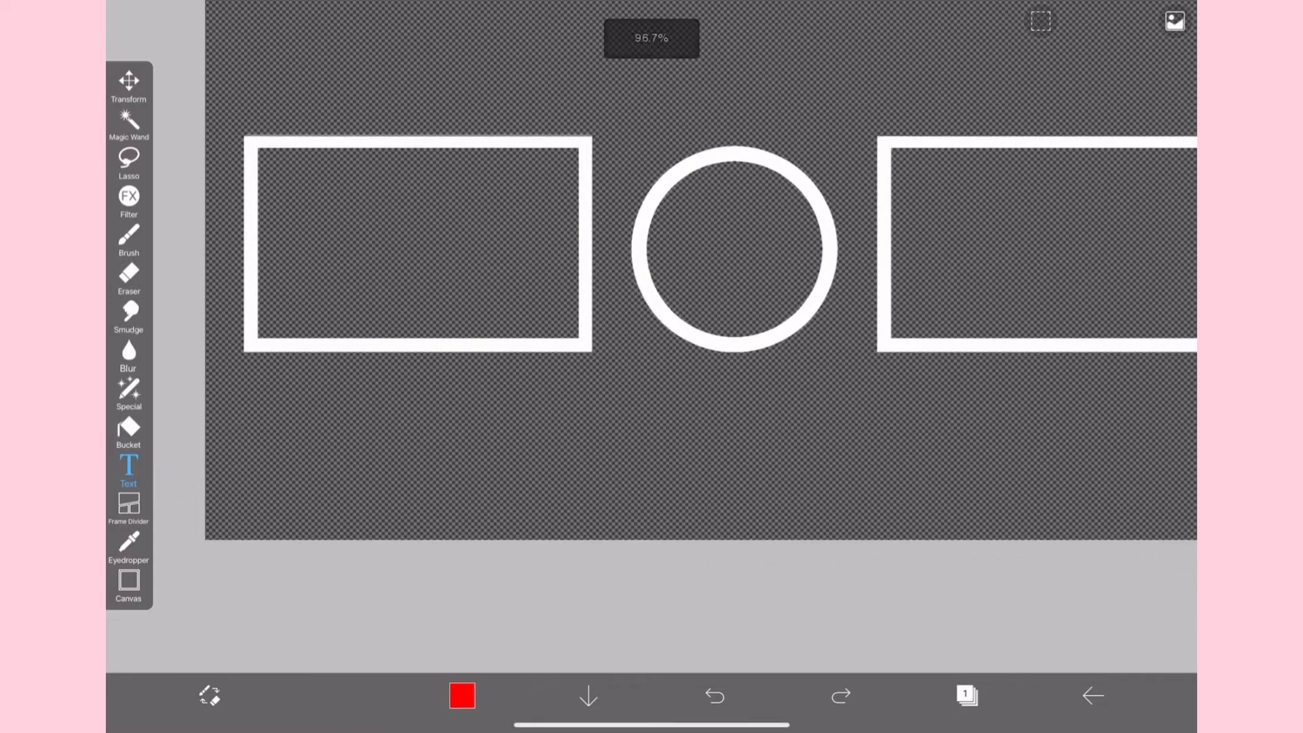
# Place a text box below the circle and type 'subscribe'.
pyautogui.click(128, 473)
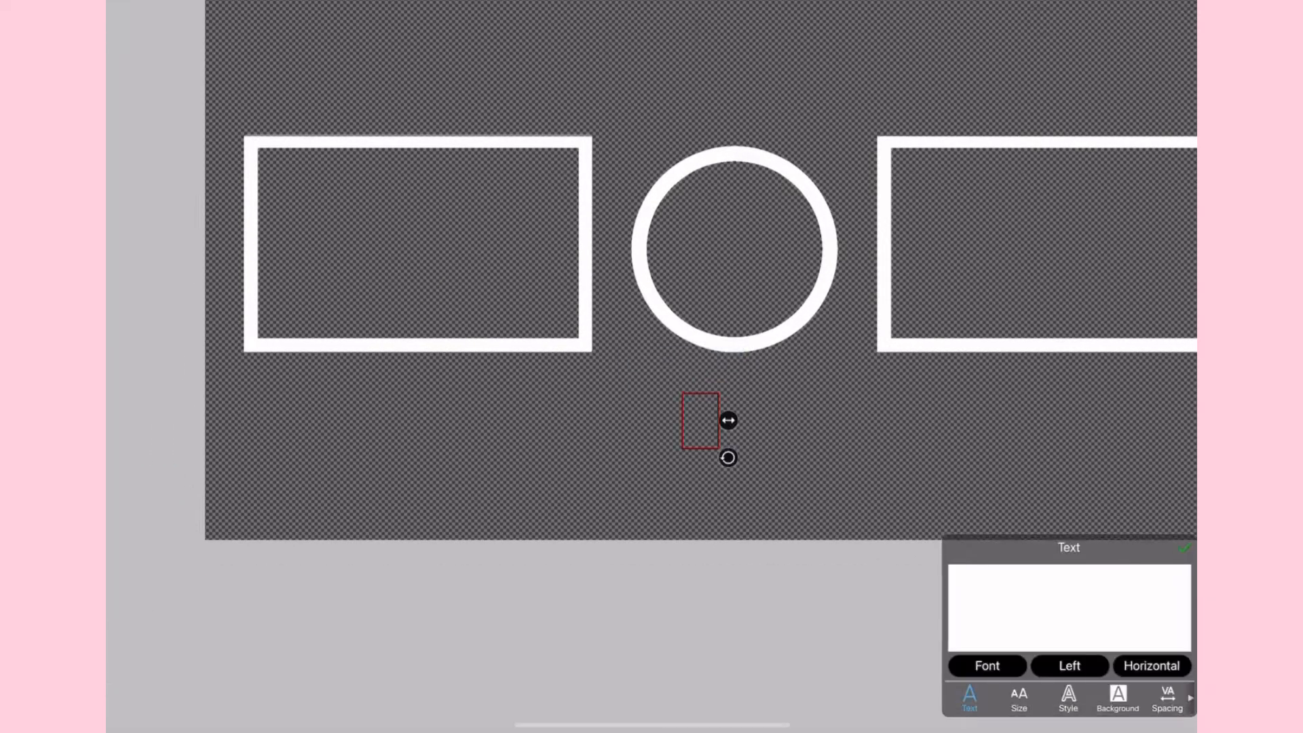
pyautogui.click(701, 419)
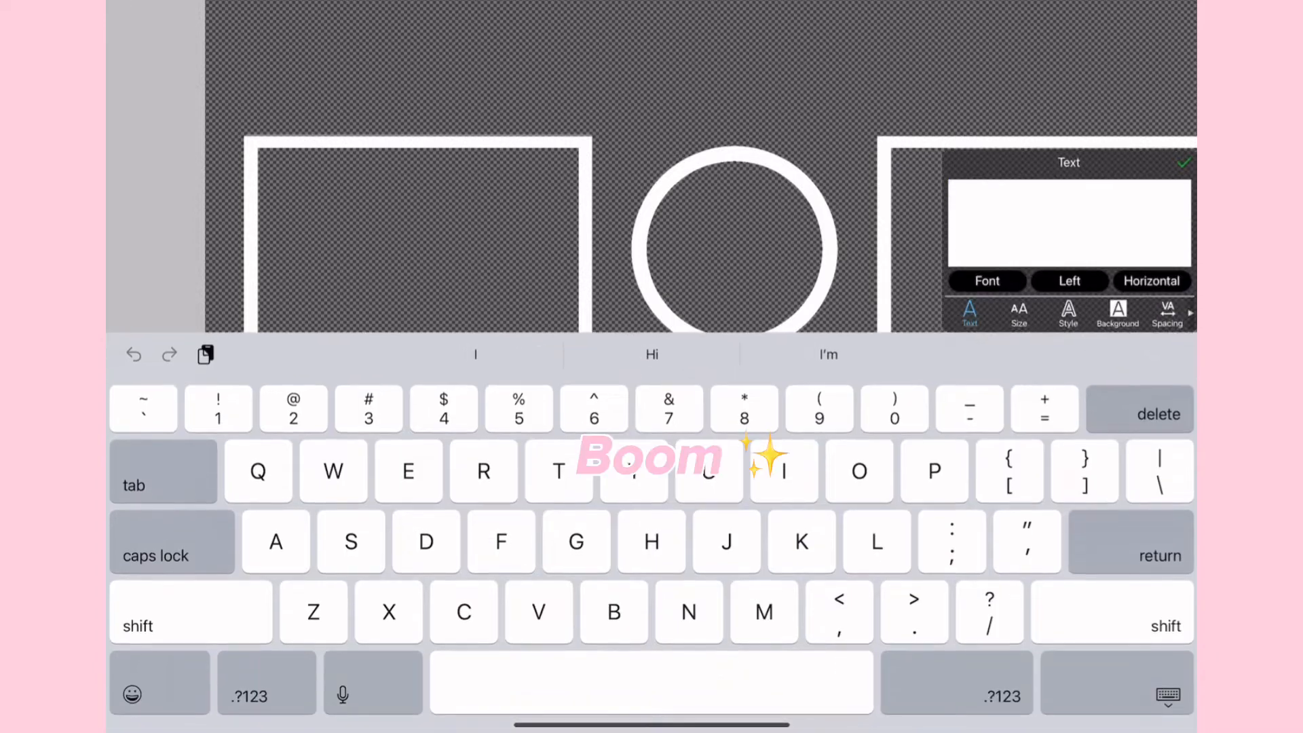
pyautogui.write('subscribe')
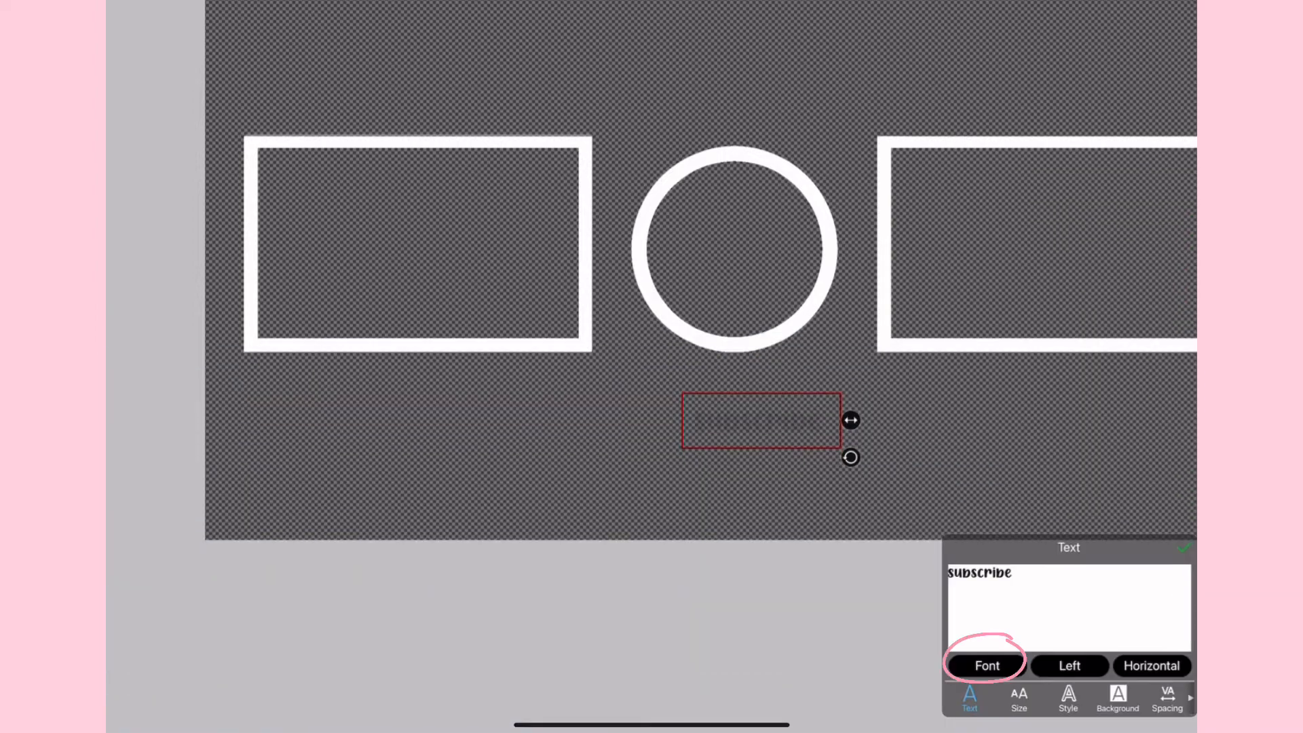
# Give 'subscribe' a bubbly font, white stroke and size 94, then confirm.
pyautogui.click(986, 665)
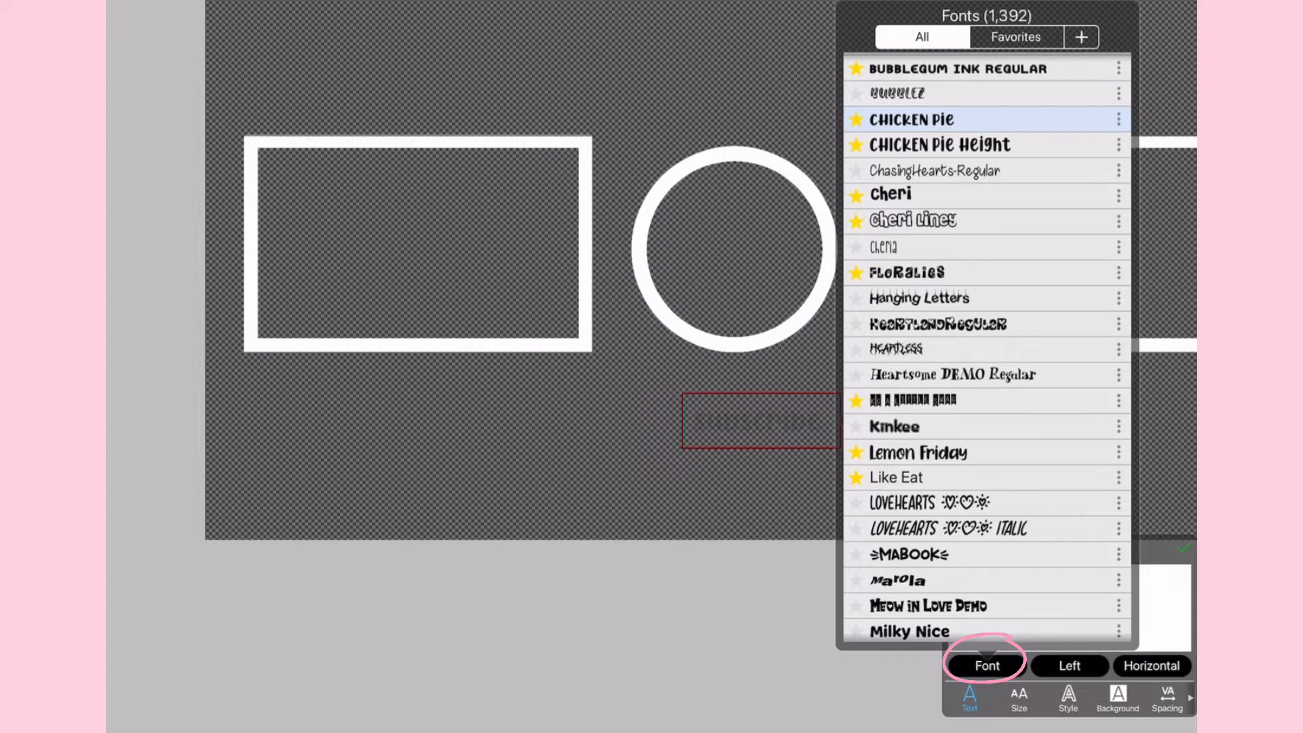
pyautogui.scroll(-3)
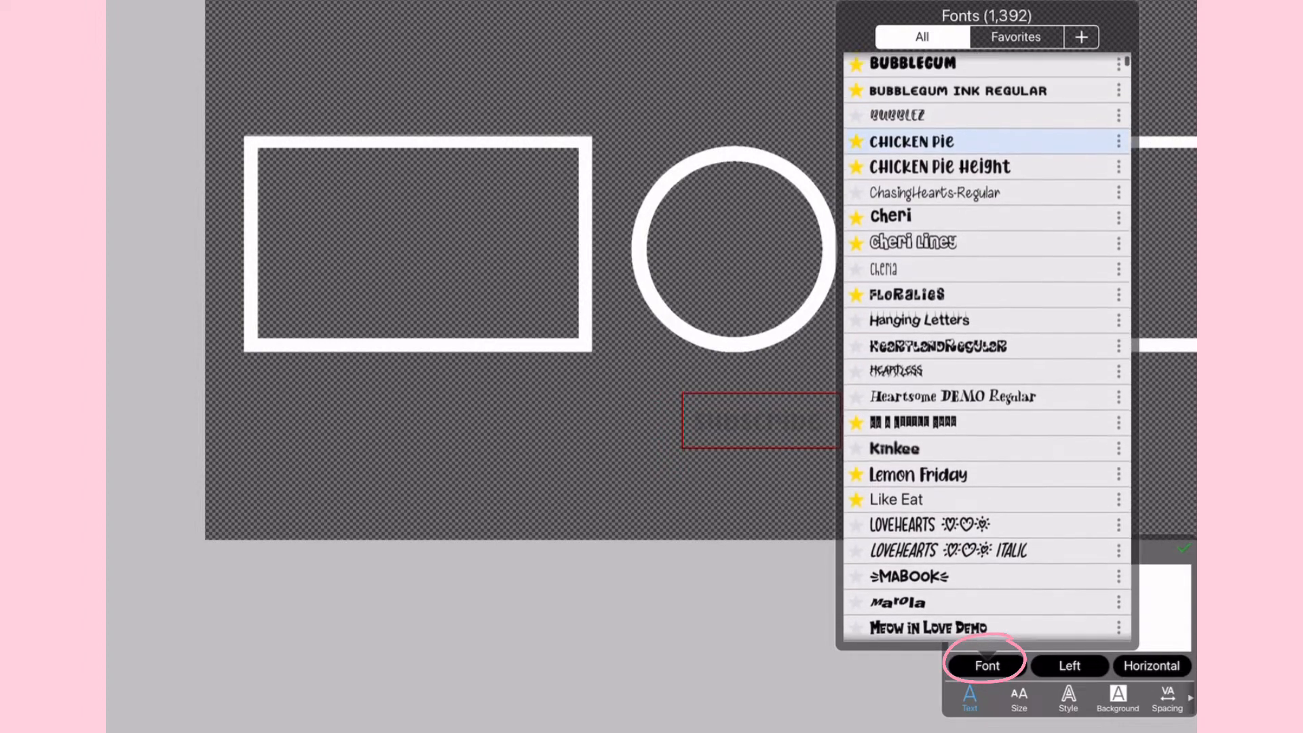
pyautogui.click(1068, 701)
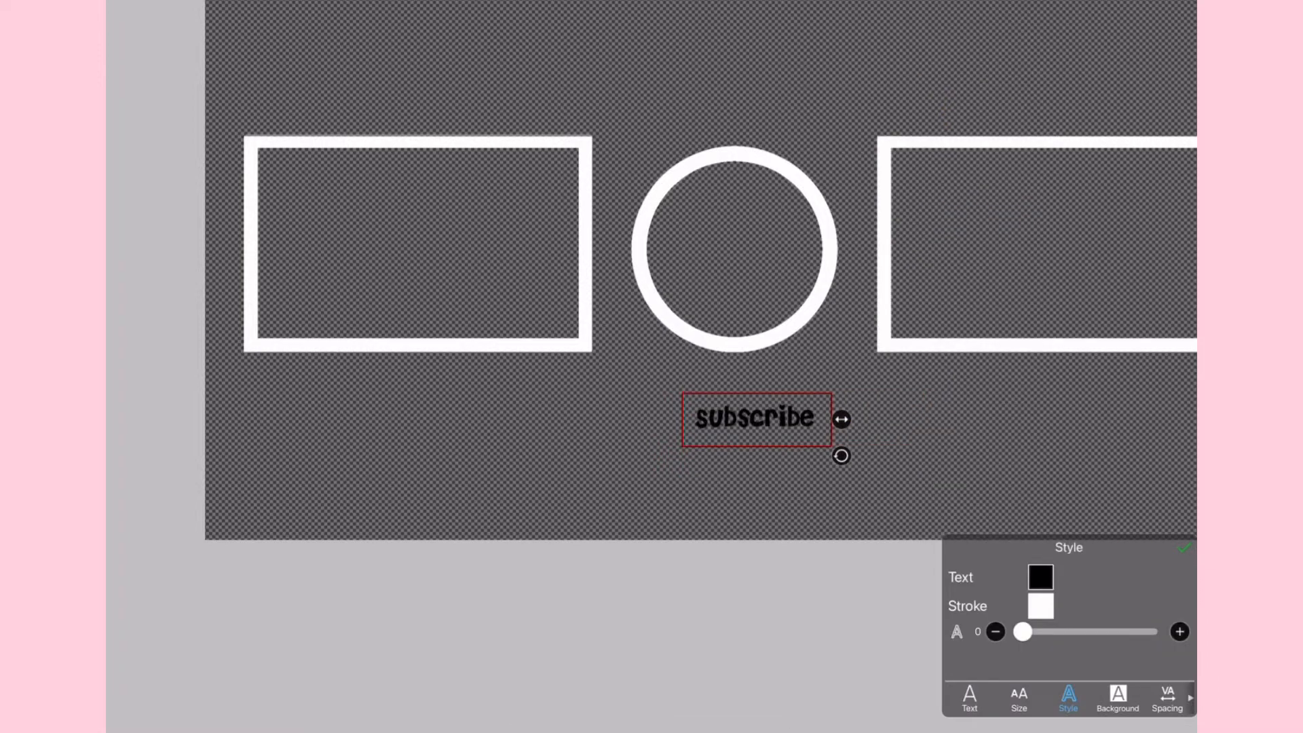
pyautogui.click(969, 701)
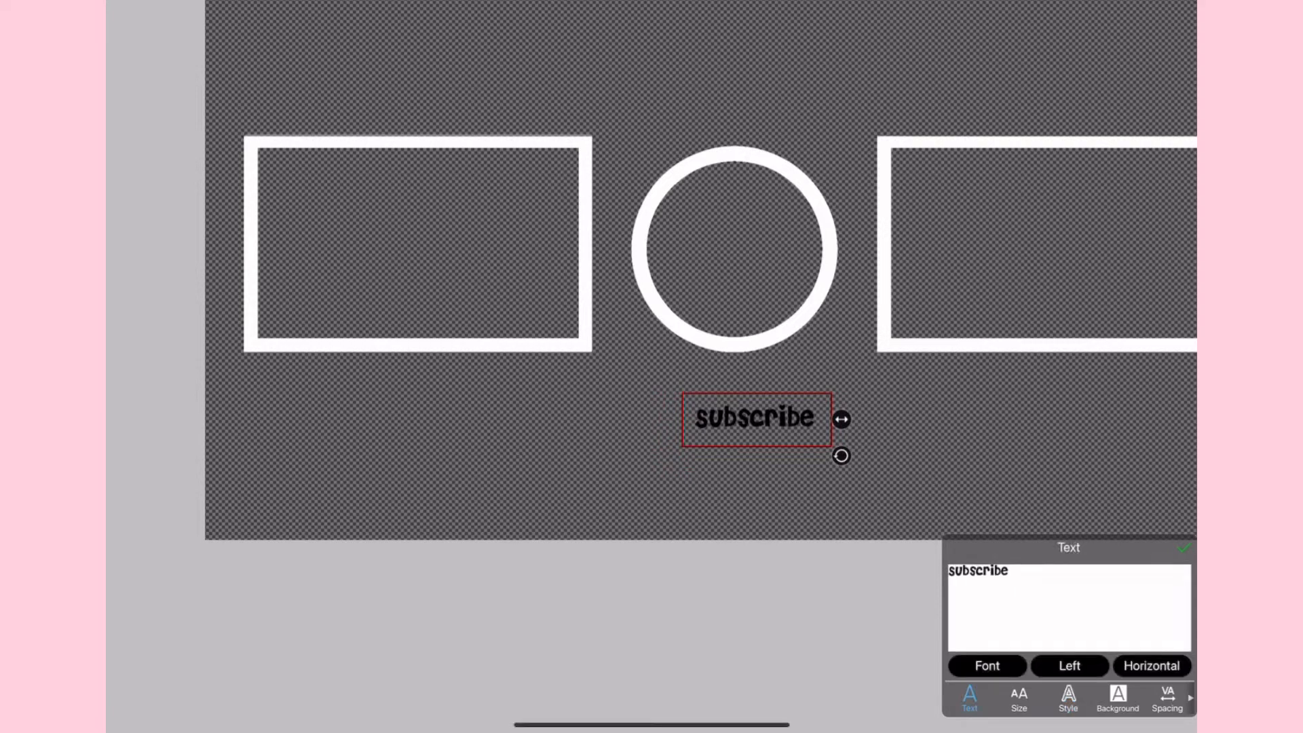
pyautogui.click(1067, 700)
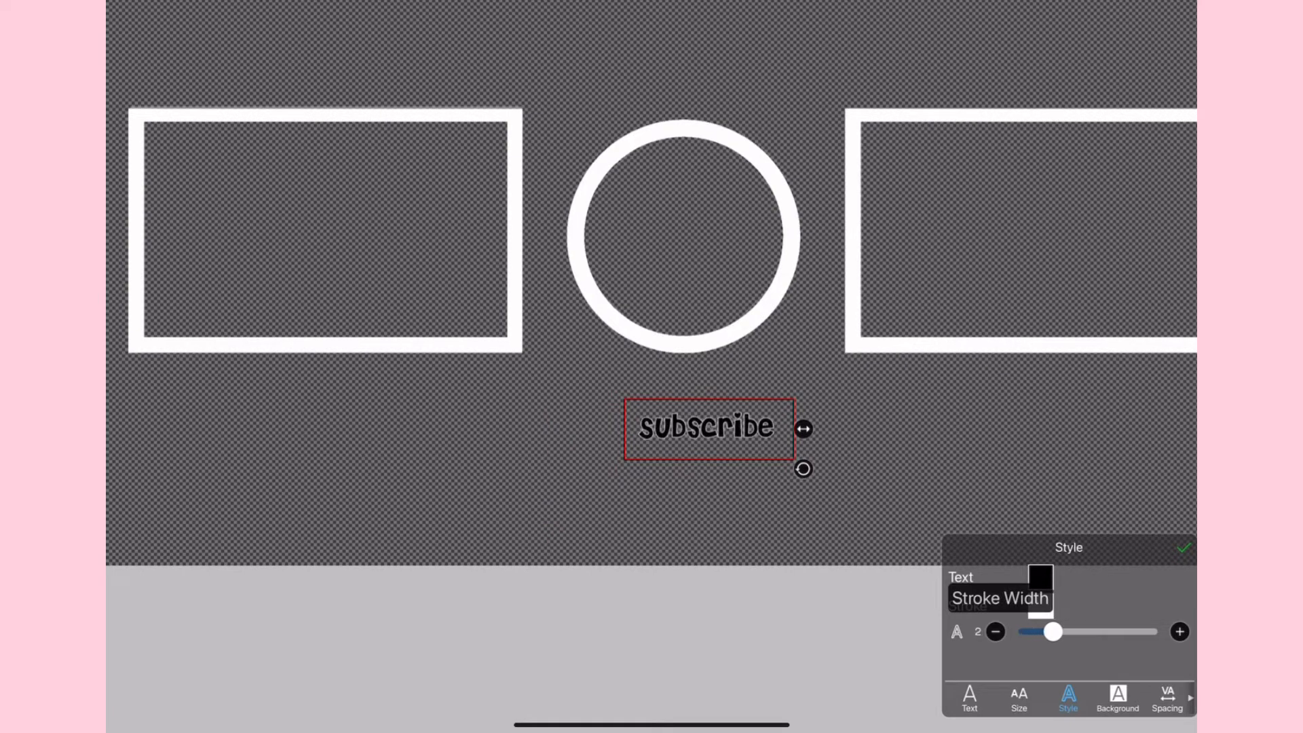
pyautogui.click(1018, 700)
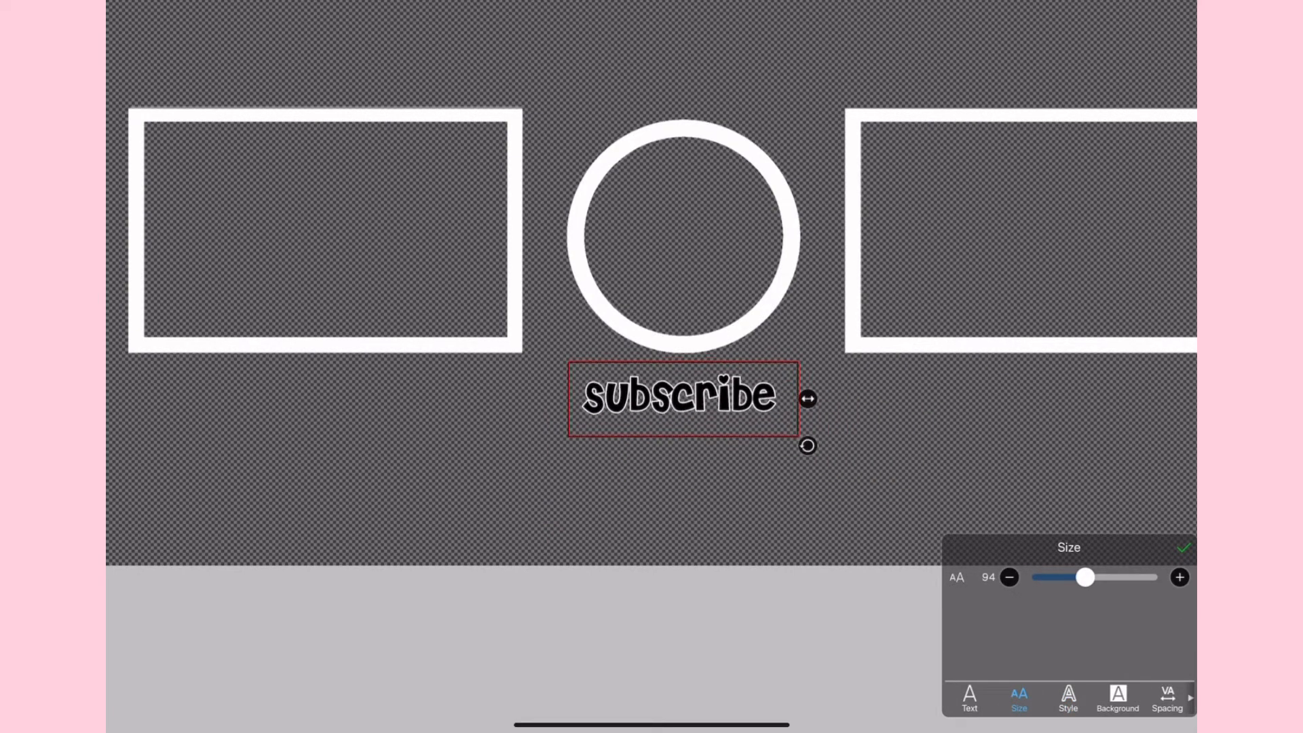
pyautogui.click(1068, 700)
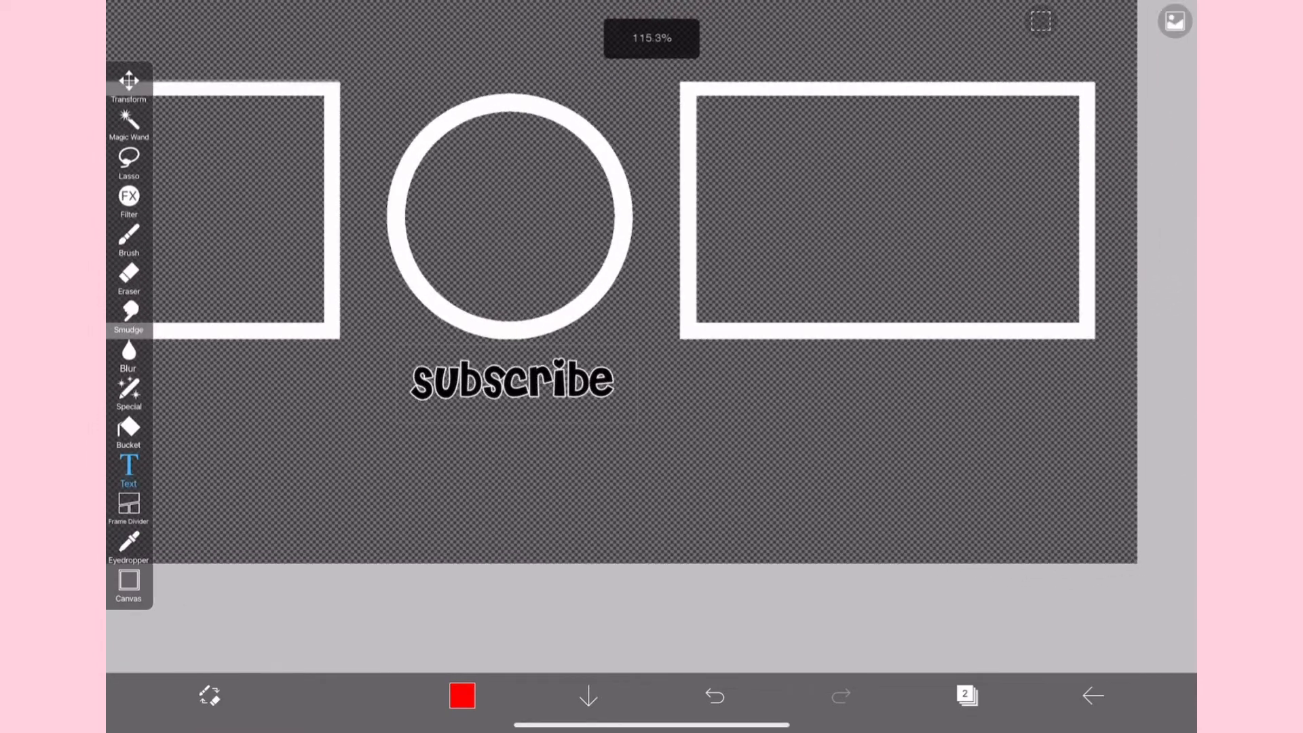
# Caption the frames 'watch this video' (left) and 'watch this playlist' (right) in matching outlined font.
pyautogui.click(129, 466)
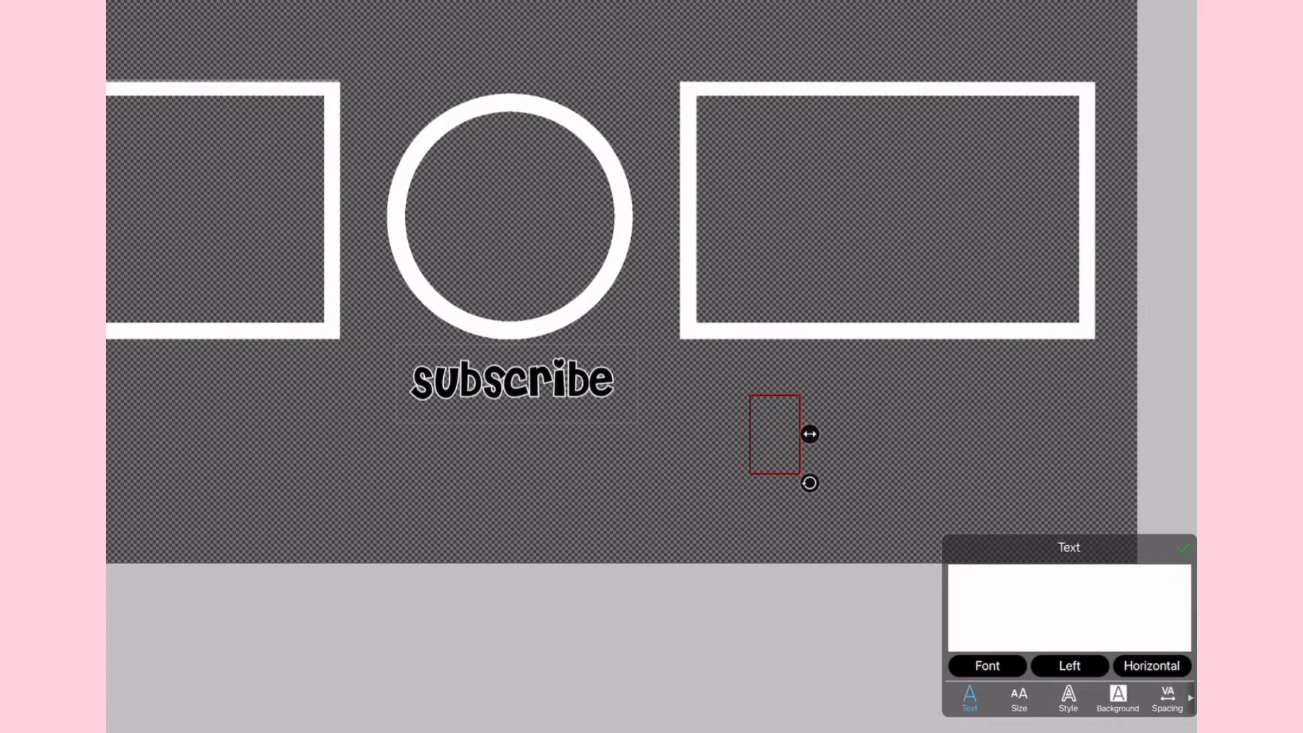
pyautogui.click(1183, 548)
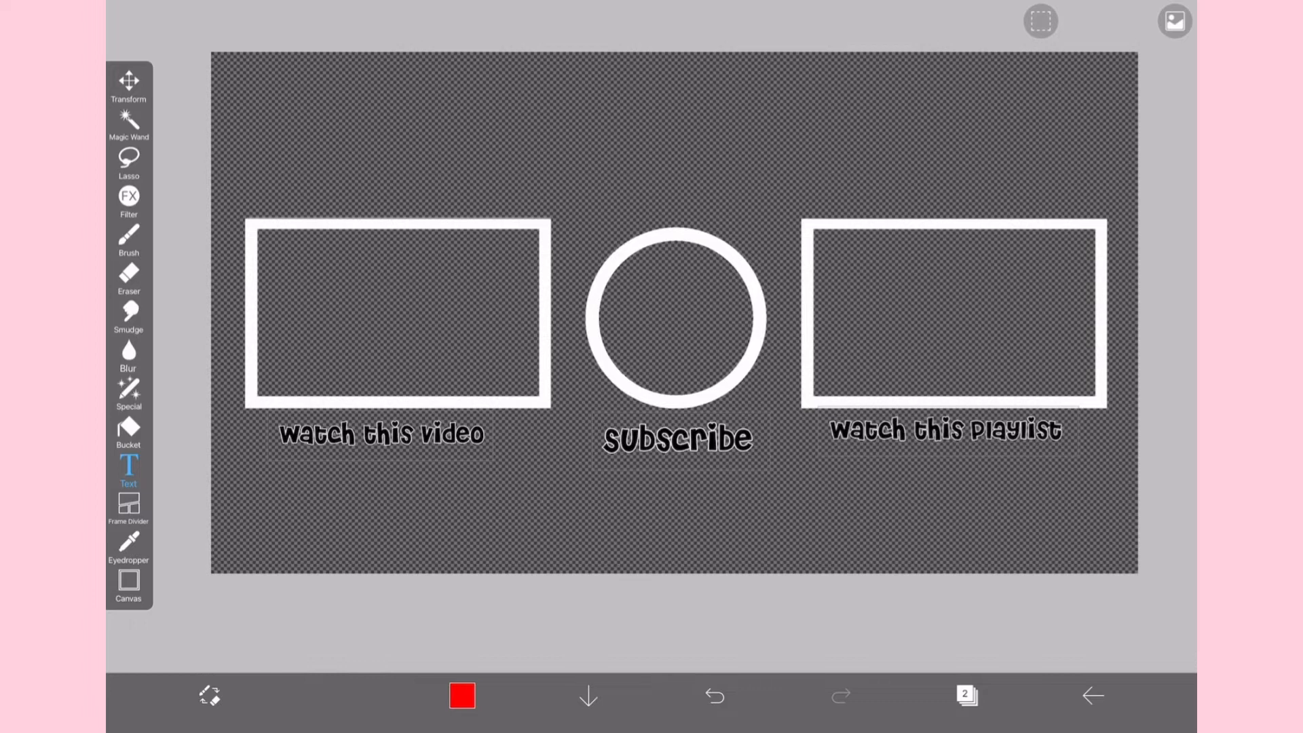
pyautogui.click(381, 434)
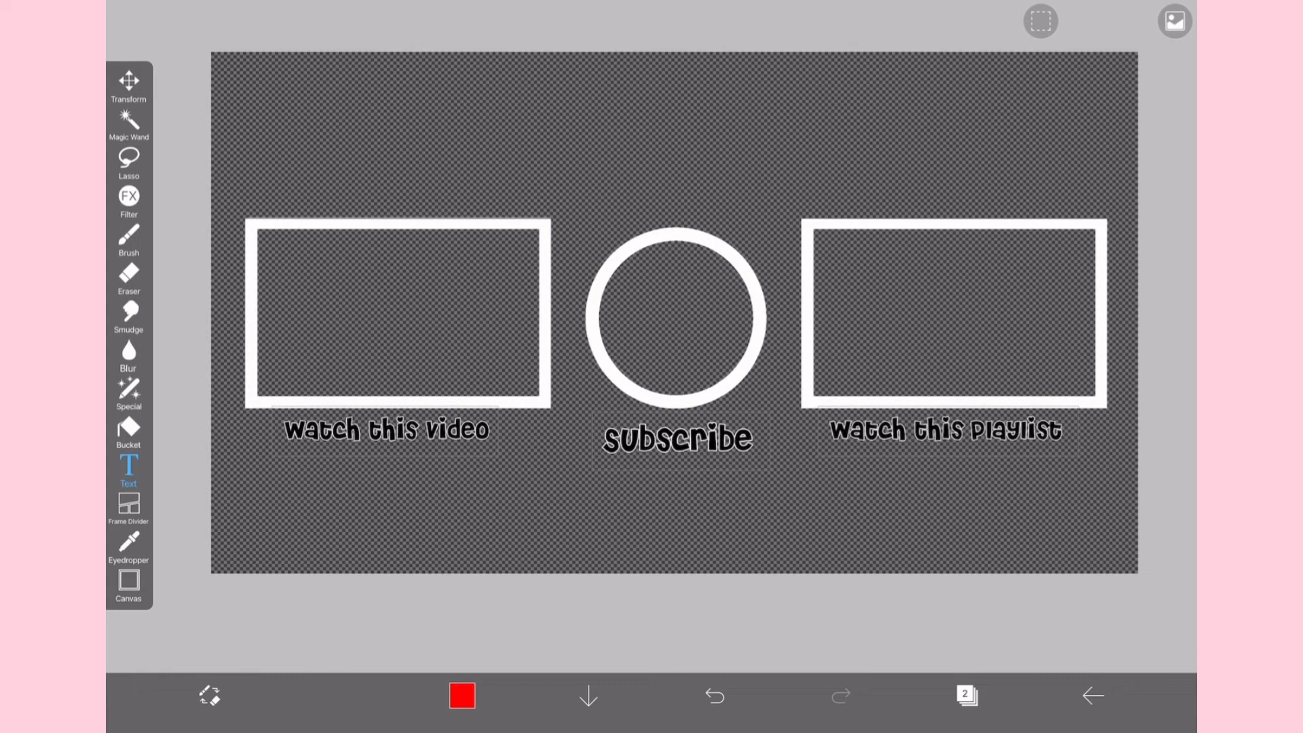
# Add a 'Thanks for Watching' heading above the frames and an Instagram handle bottom-left.
pyautogui.click(129, 465)
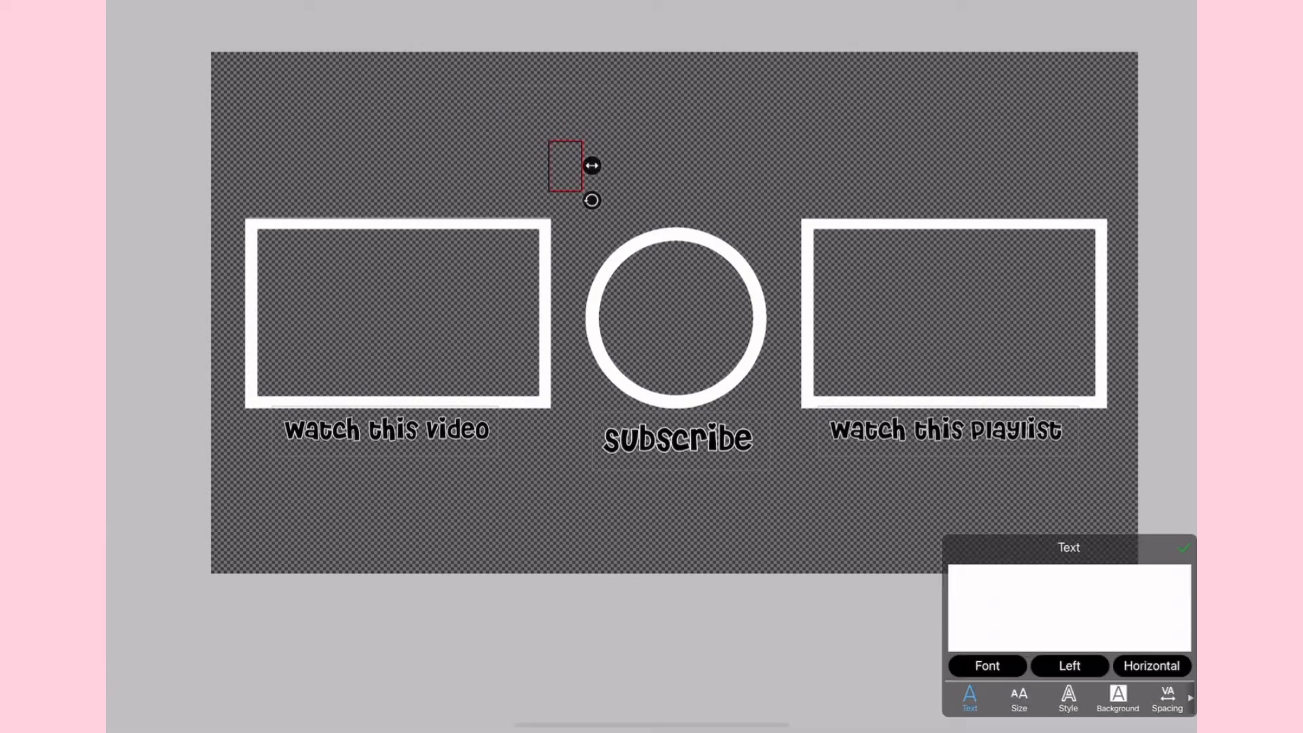
pyautogui.click(1068, 605)
pyautogui.write('Thanks for watching')
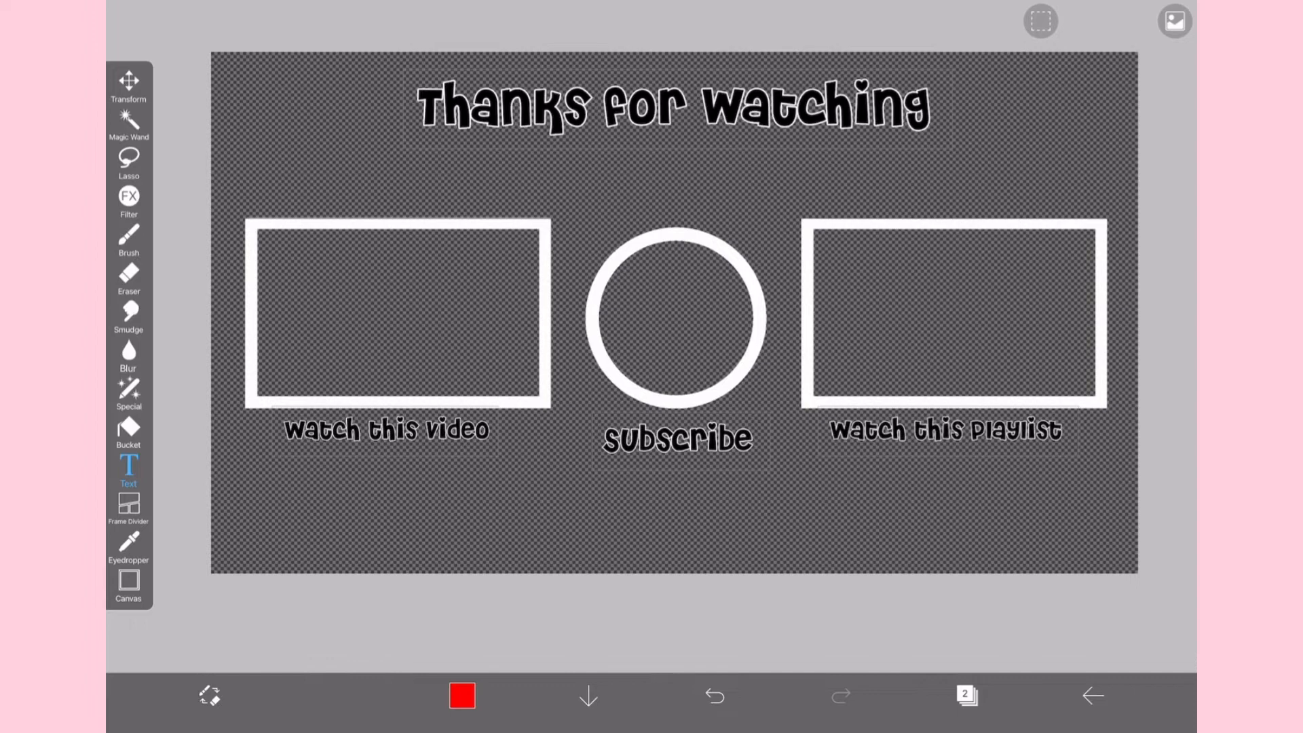
pyautogui.click(128, 470)
pyautogui.write('Insta: beanstarx yt')
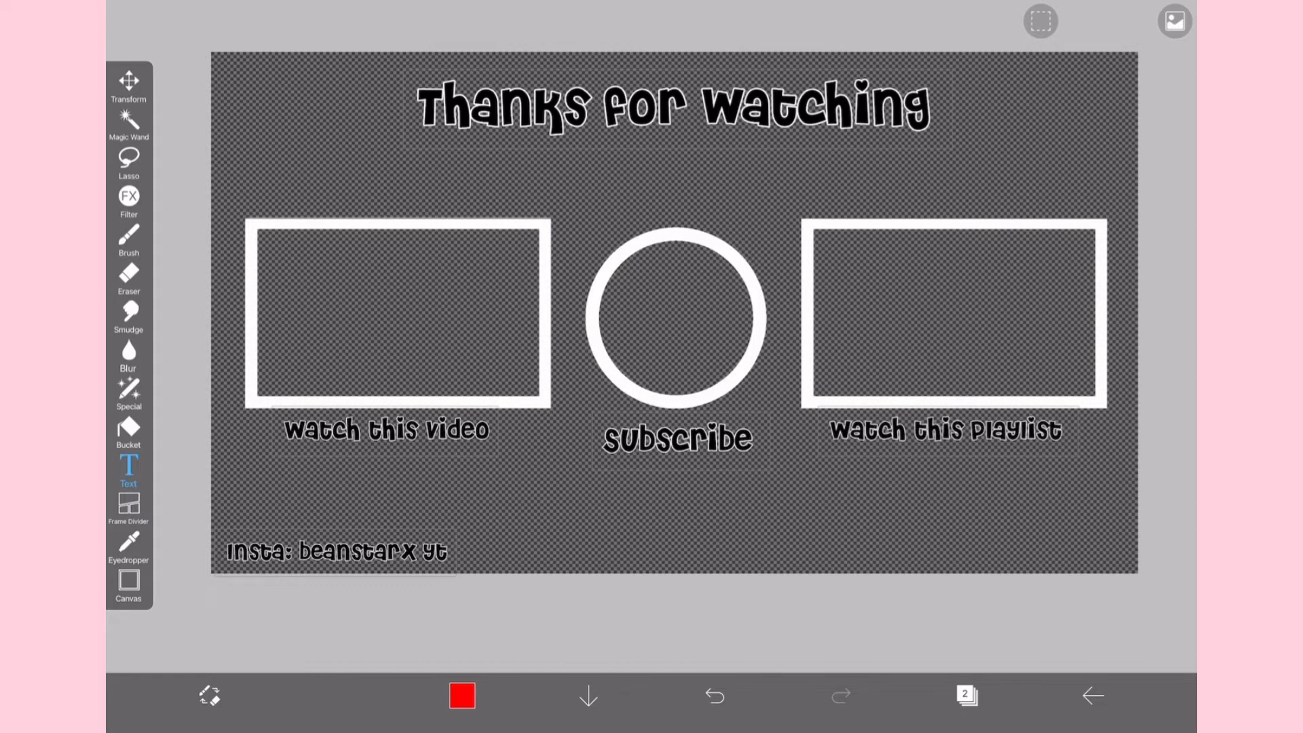
# Save the end-screen artwork, exit ibisPaint X and search the App Store for vita.
pyautogui.click(1093, 696)
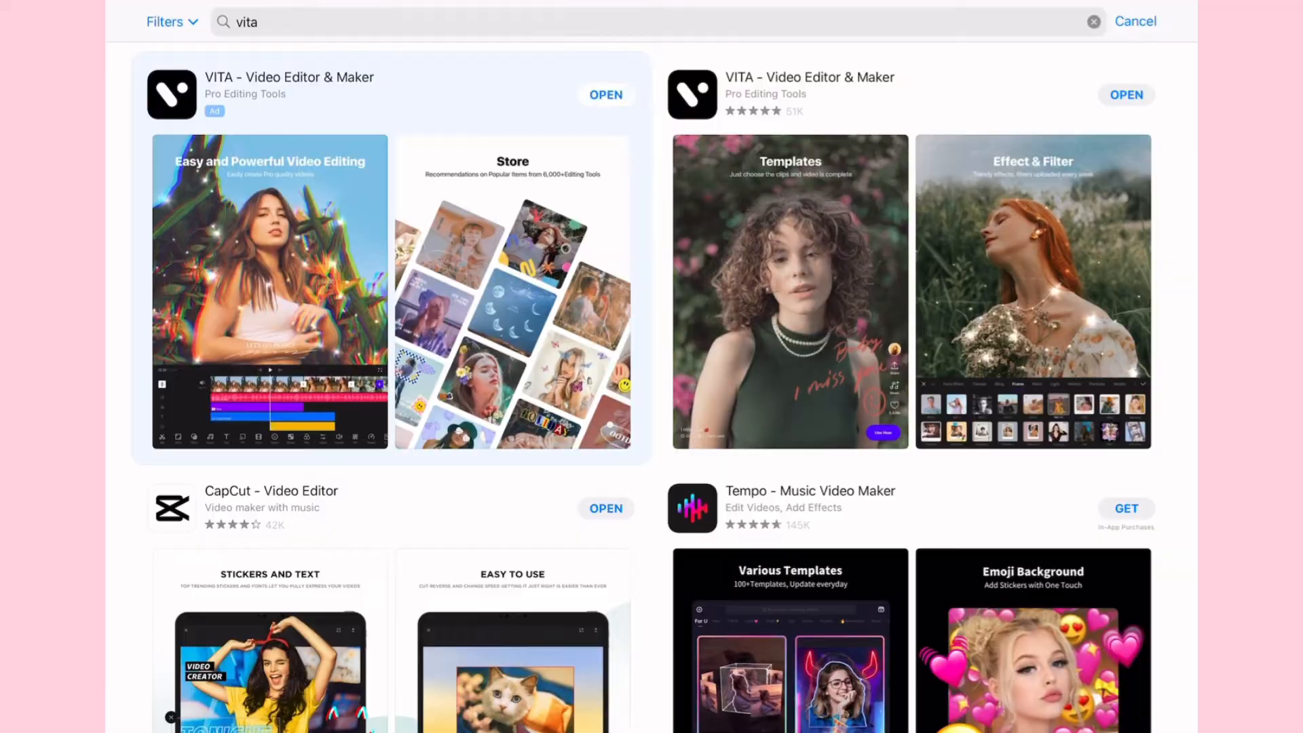
# Start a new VITA project and add the swirling purple-grey stripes stock clip.
pyautogui.click(606, 95)
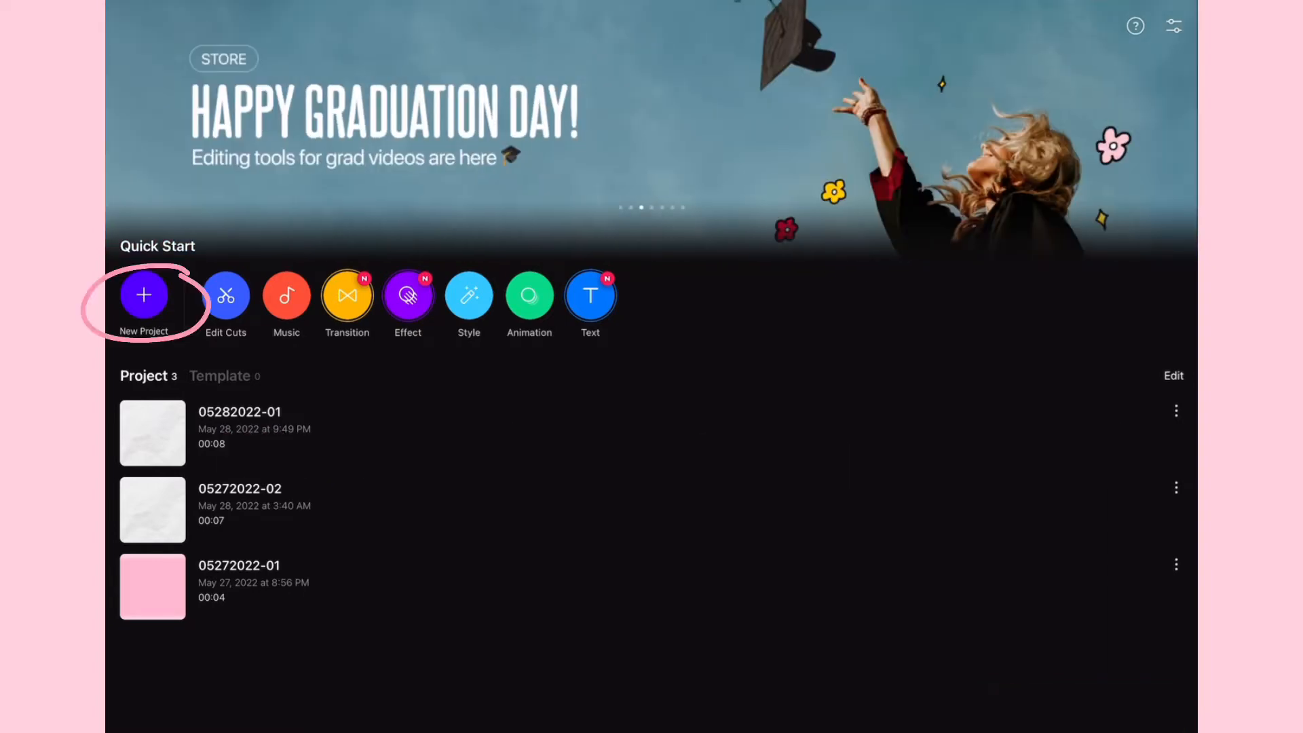
pyautogui.click(143, 296)
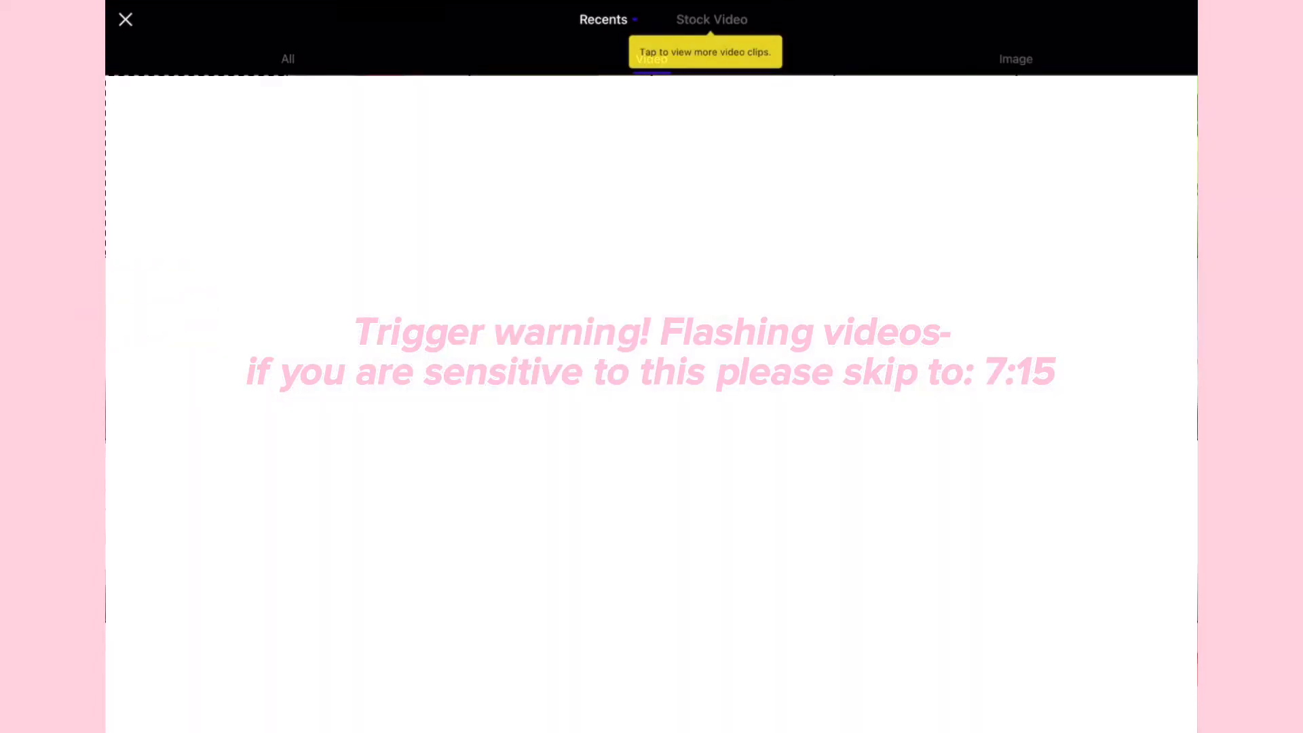
pyautogui.click(710, 19)
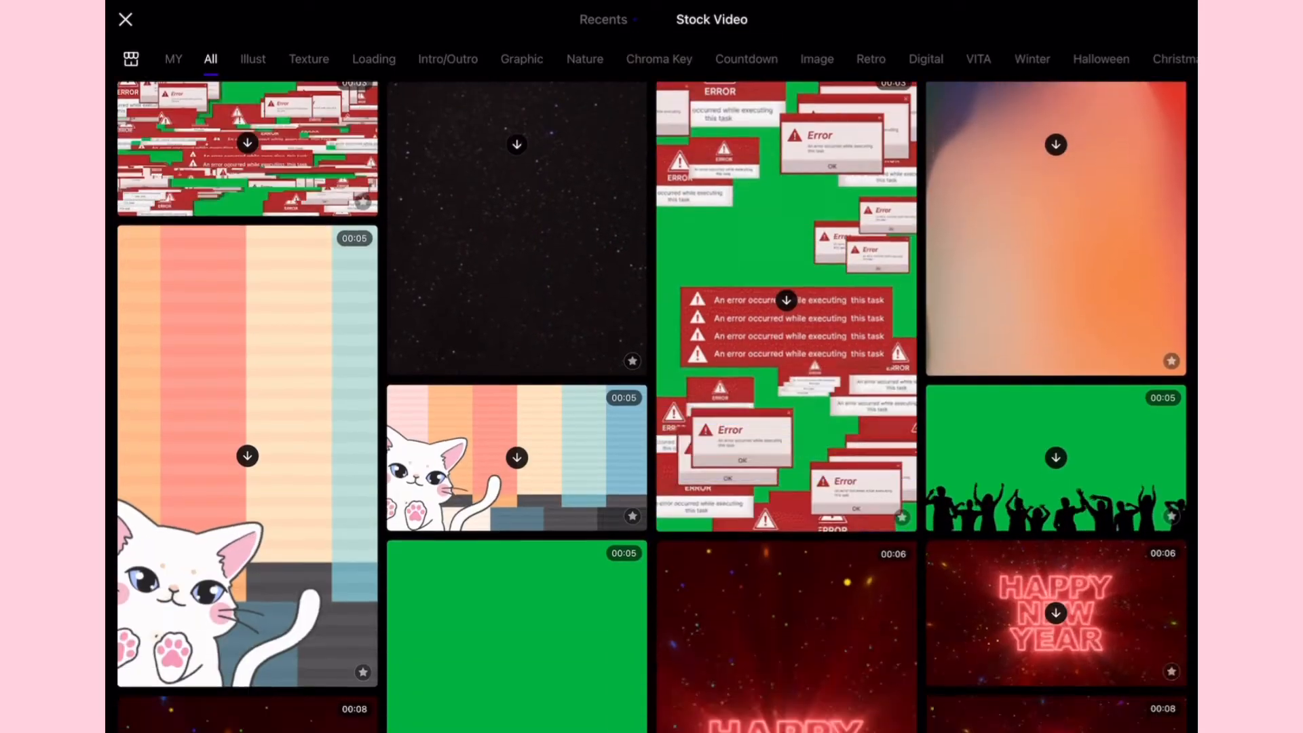
pyautogui.scroll(-3)
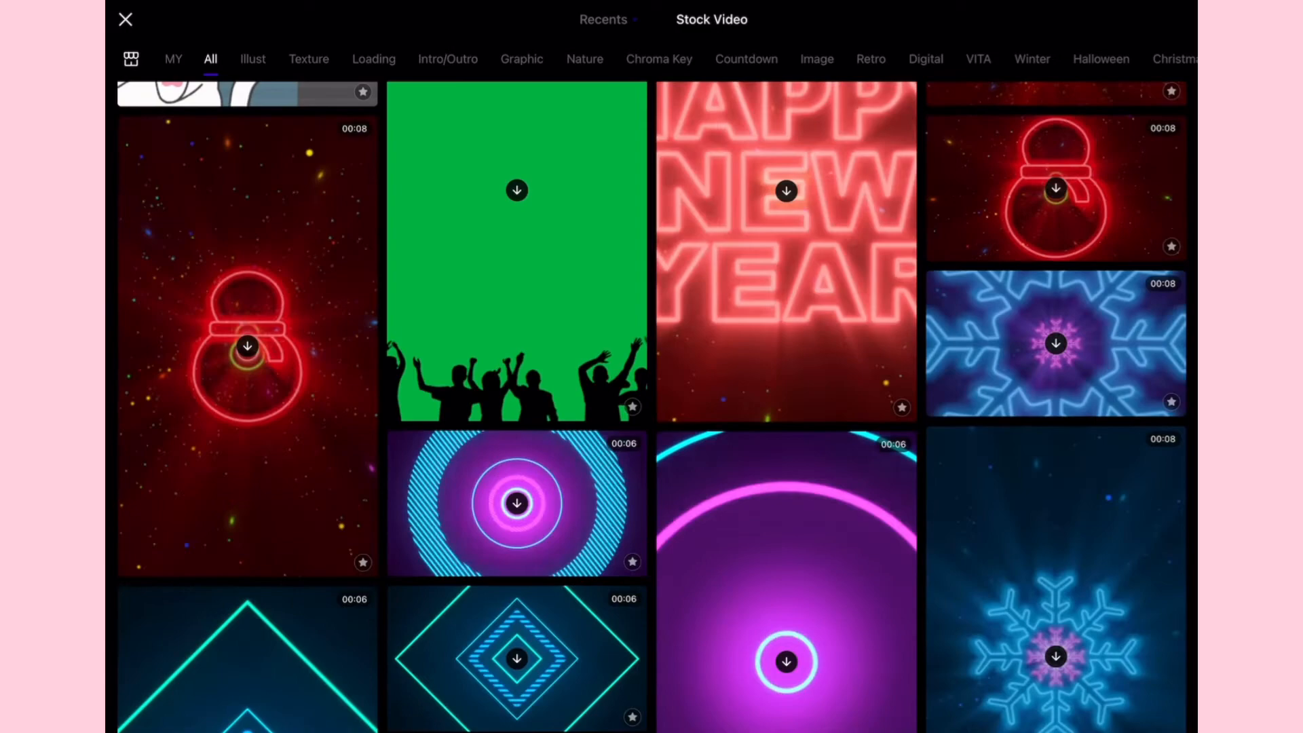
pyautogui.scroll(-3)
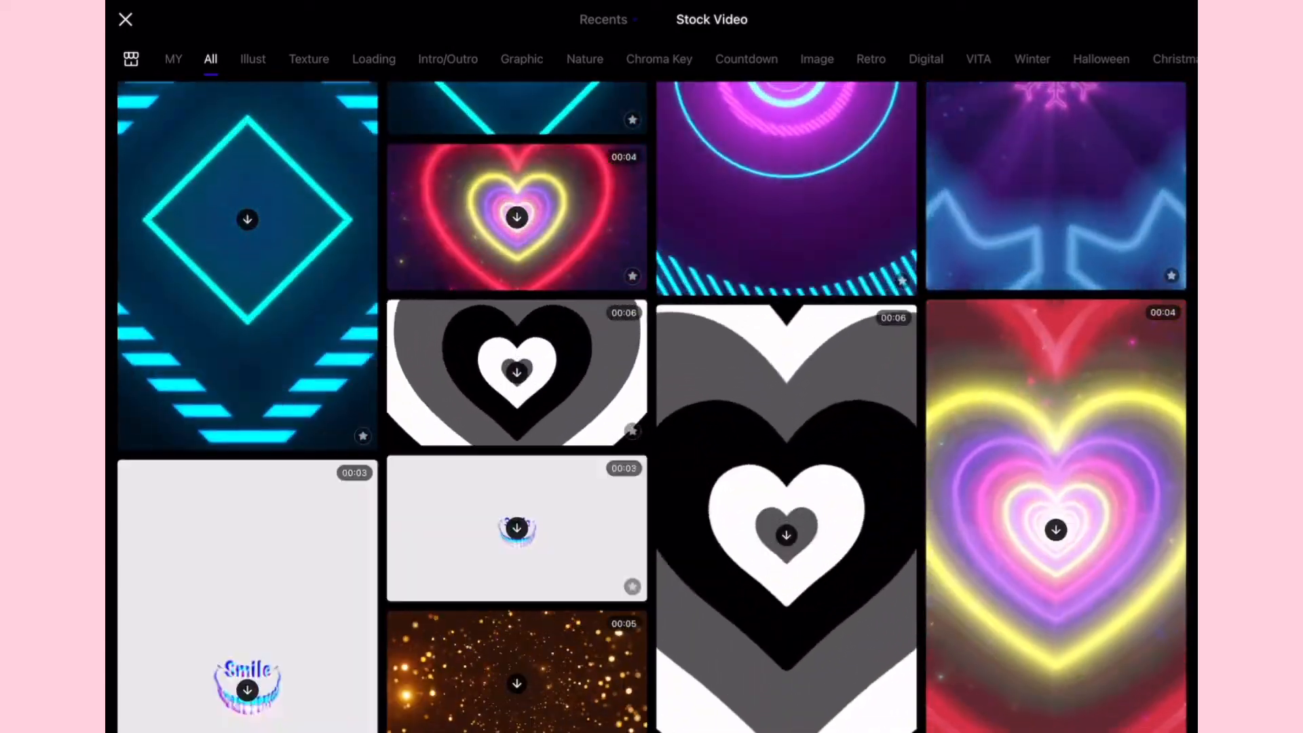
pyautogui.scroll(-3)
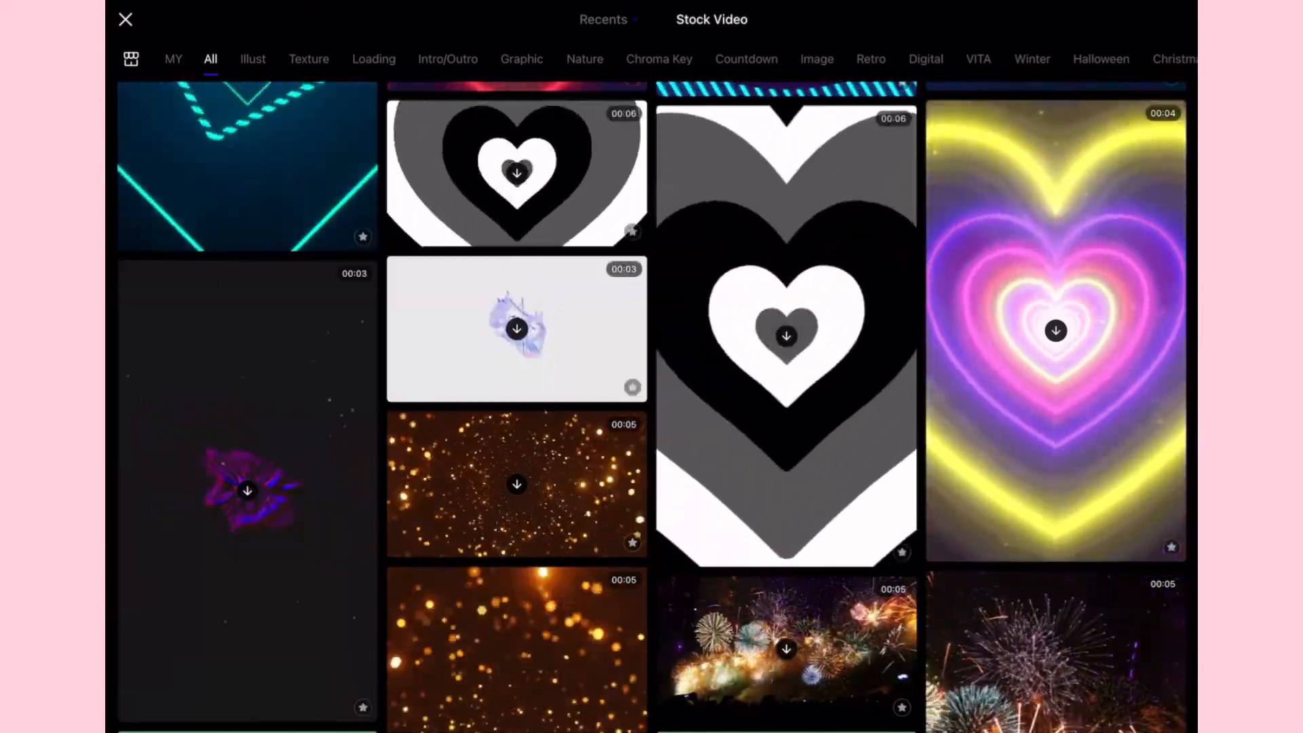
pyautogui.scroll(-3)
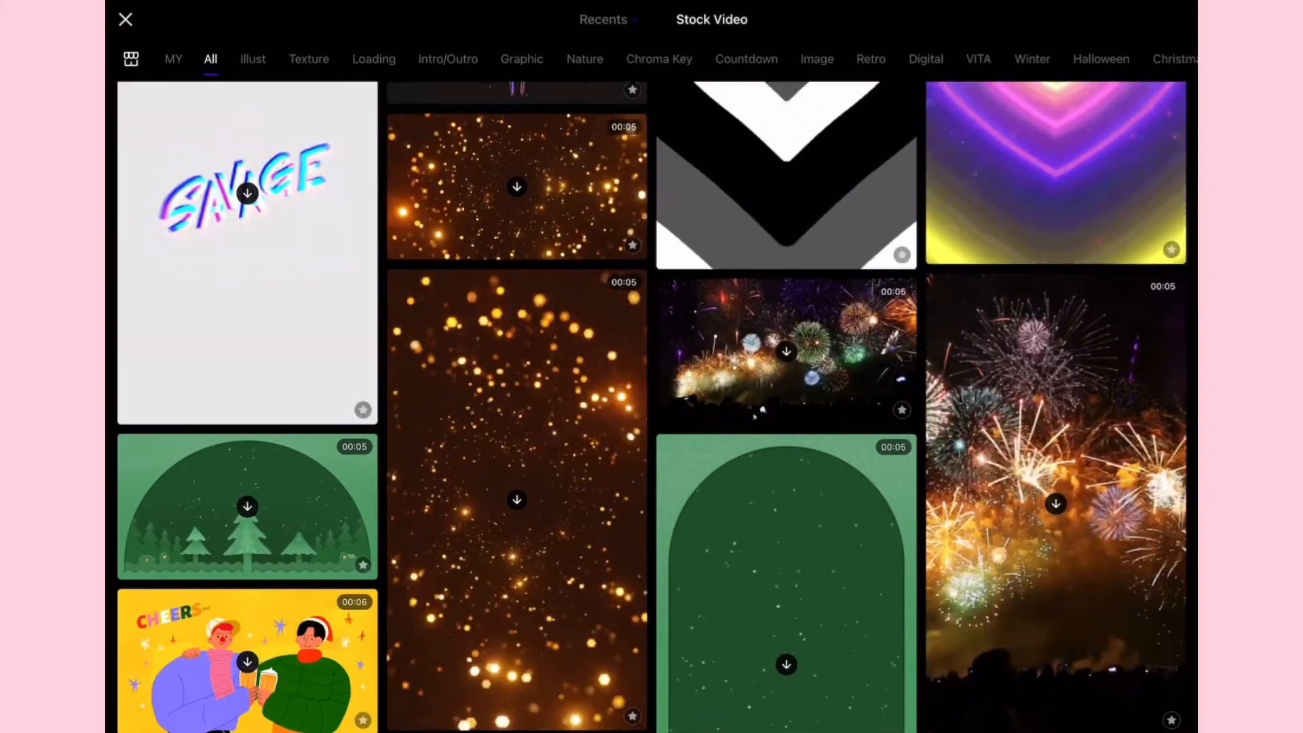
pyautogui.scroll(-3)
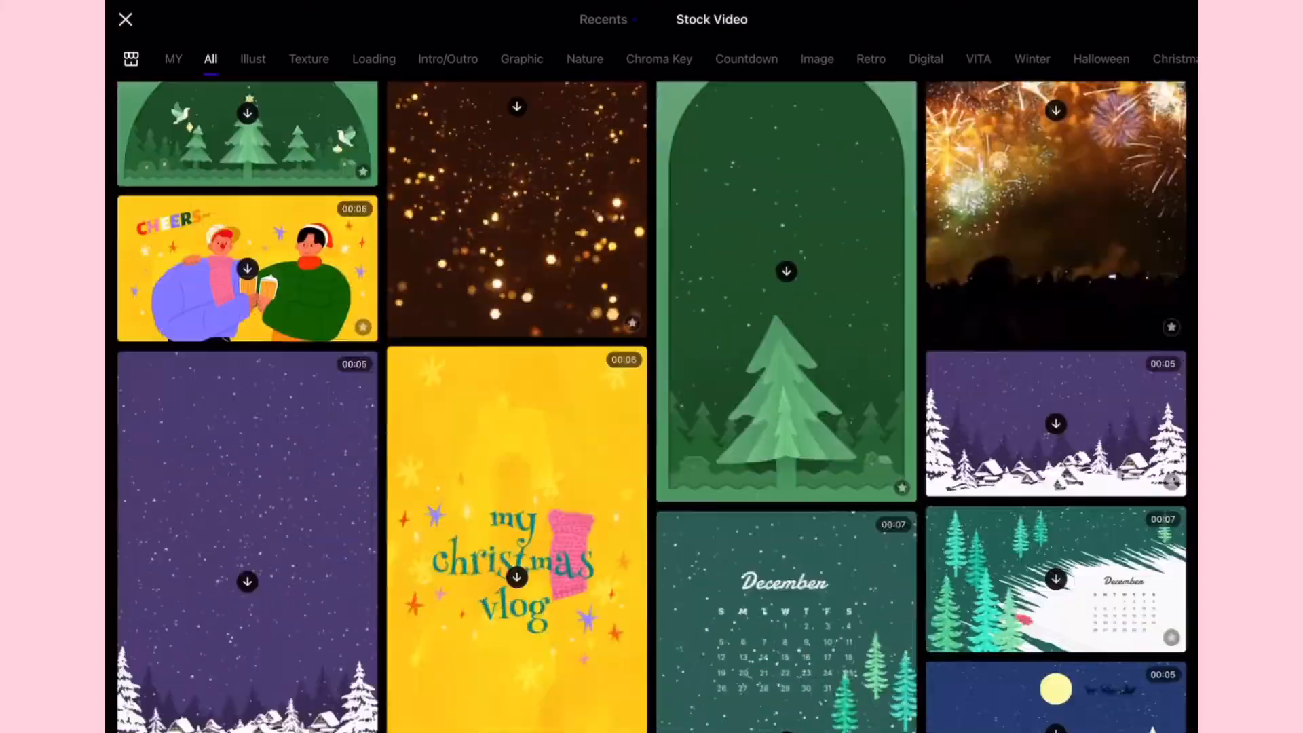
pyautogui.scroll(-3)
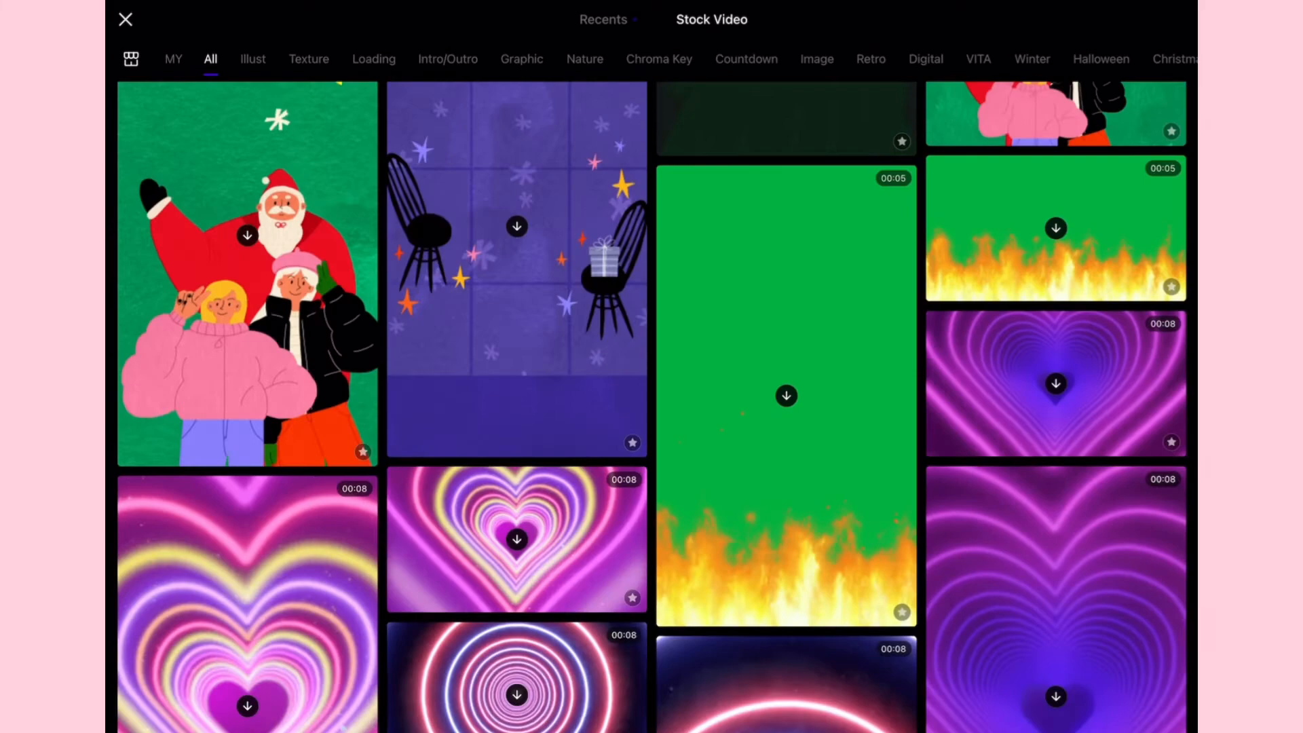
pyautogui.scroll(-3)
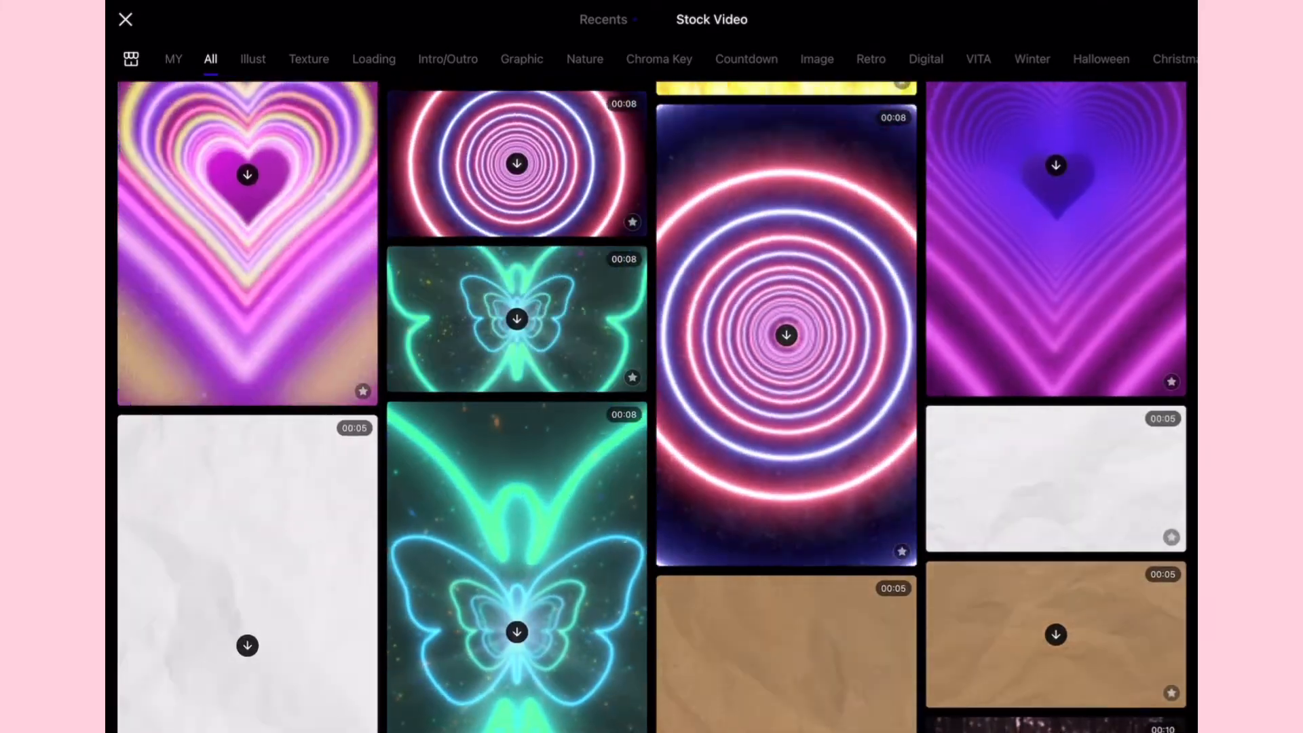
pyautogui.scroll(-3)
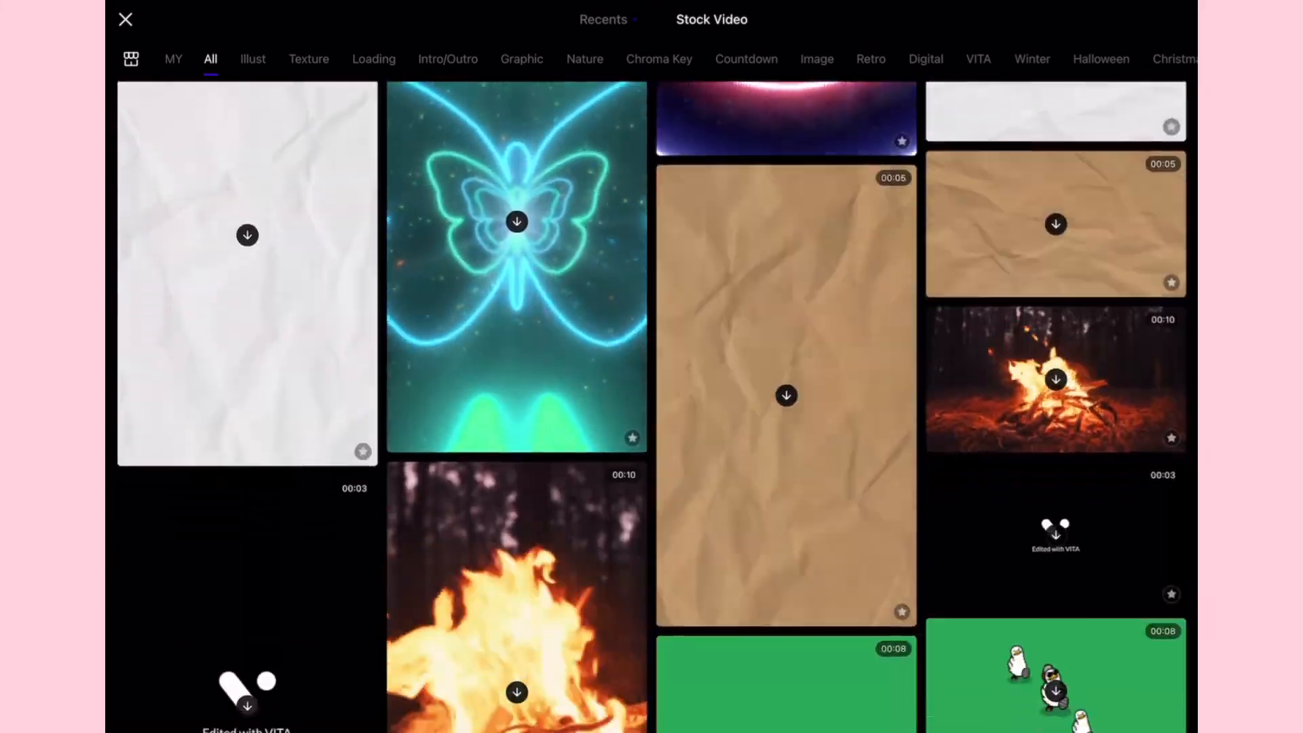
pyautogui.scroll(-3)
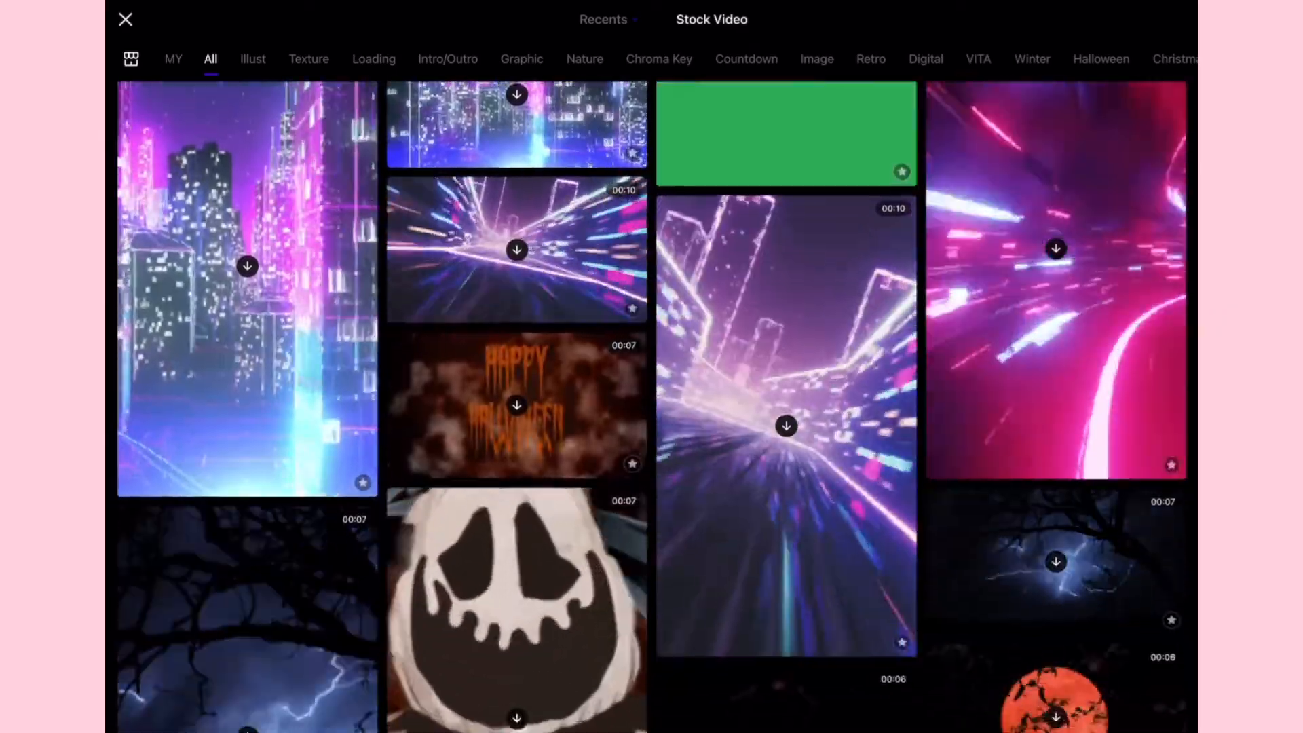
pyautogui.scroll(-3)
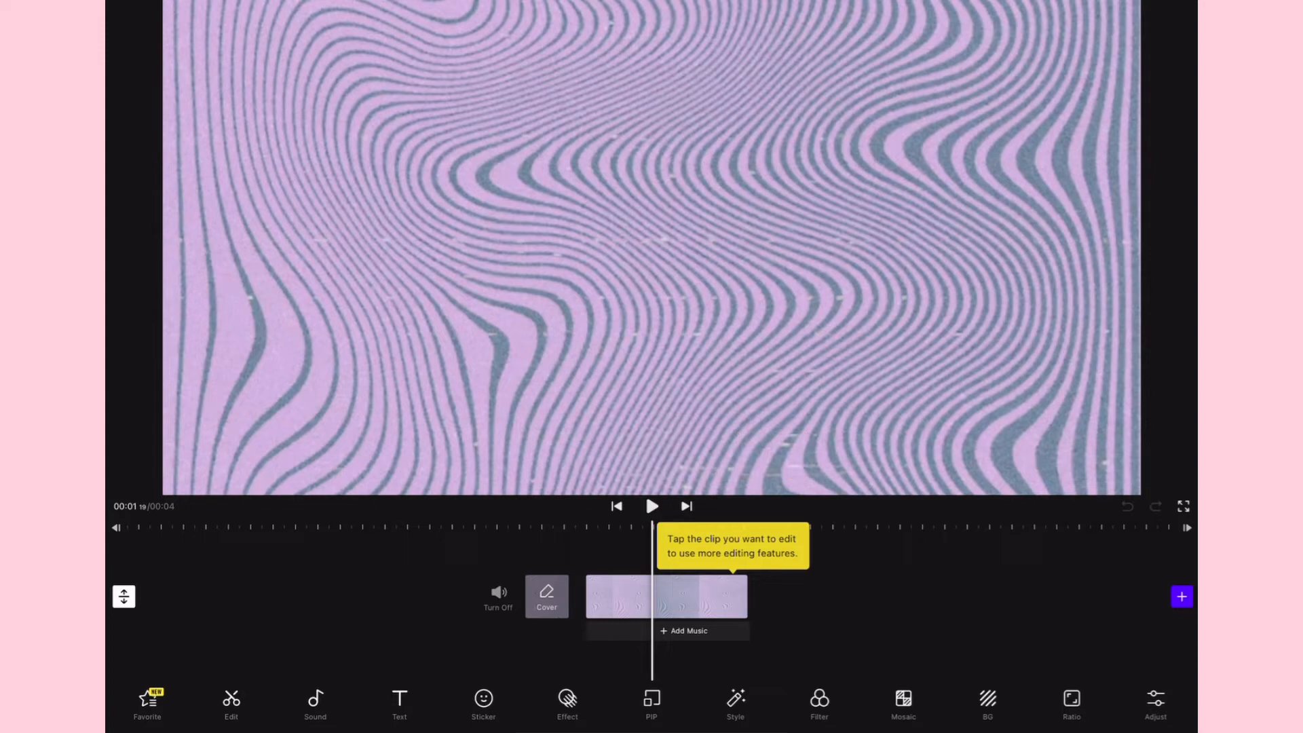
# Copy the stripe clip on the timeline, giving two back-to-back copies totalling 8 seconds.
pyautogui.click(665, 596)
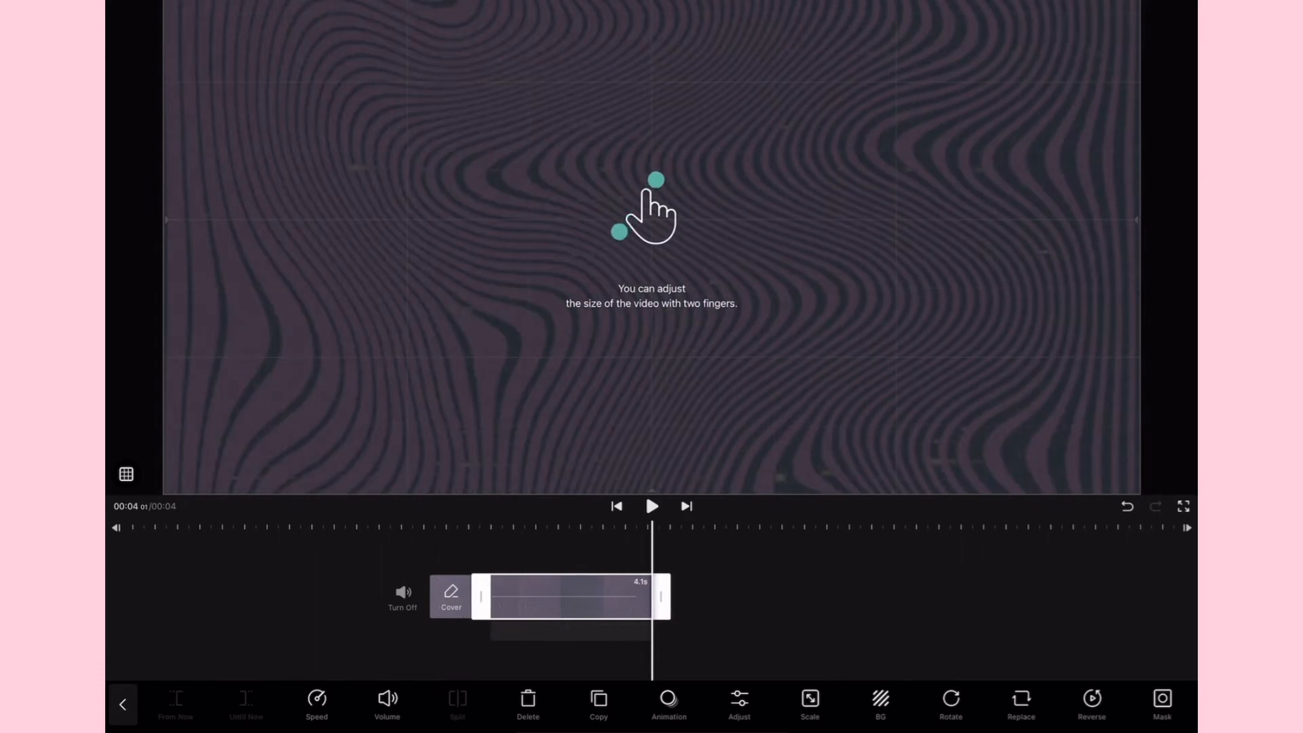
pyautogui.click(599, 704)
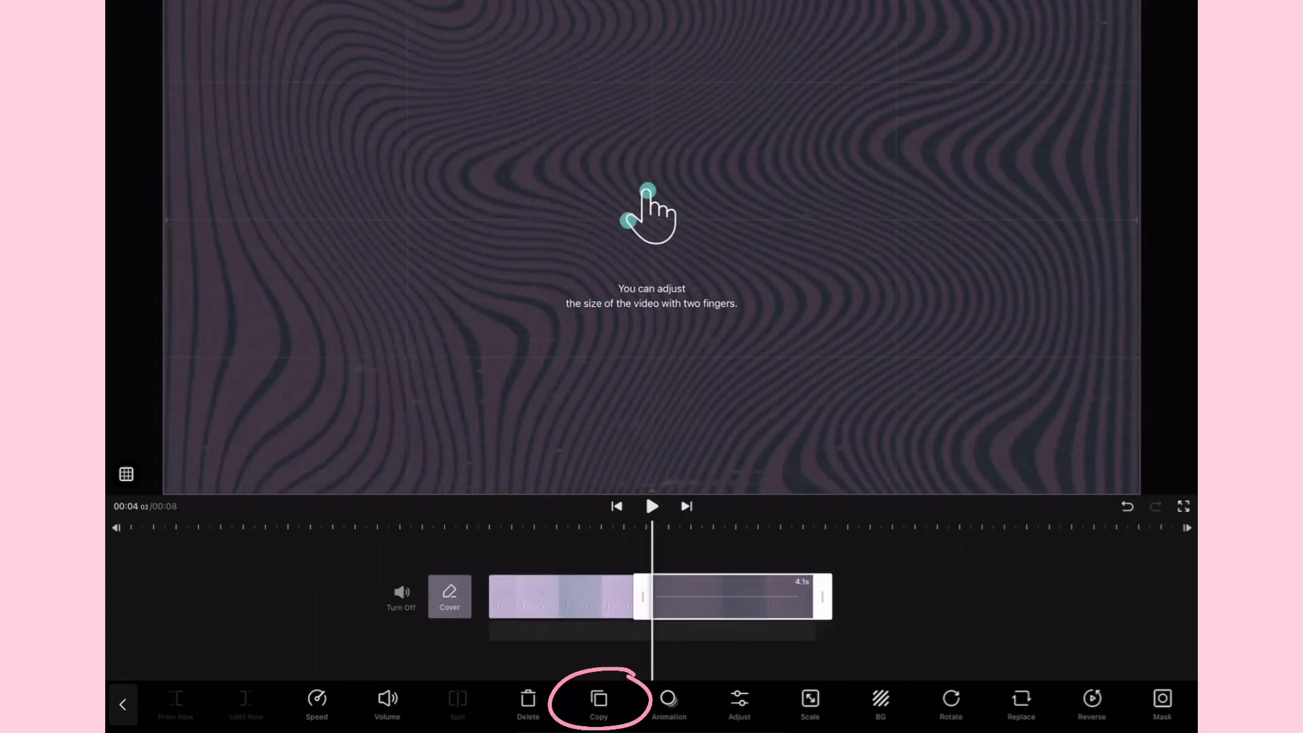
pyautogui.click(597, 704)
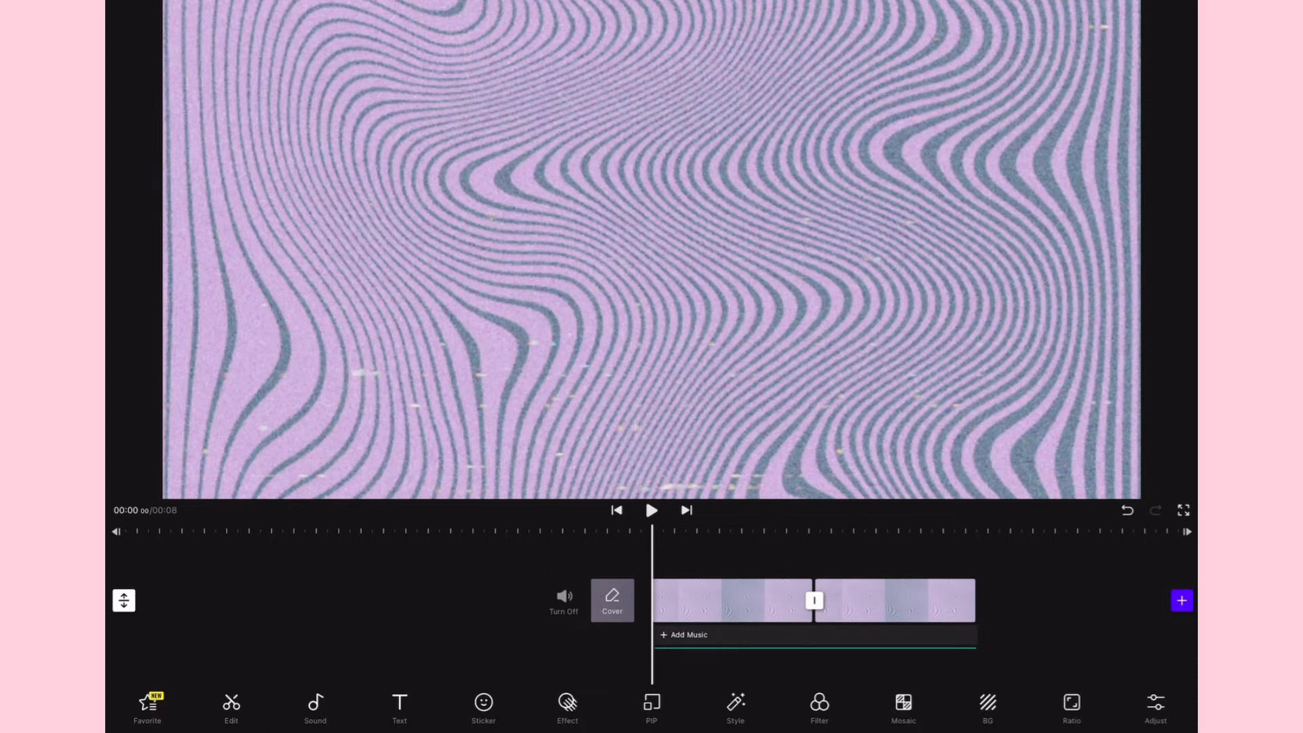
# Apply the Retro VHS 1 effect and stretch it across the full timeline.
pyautogui.click(567, 708)
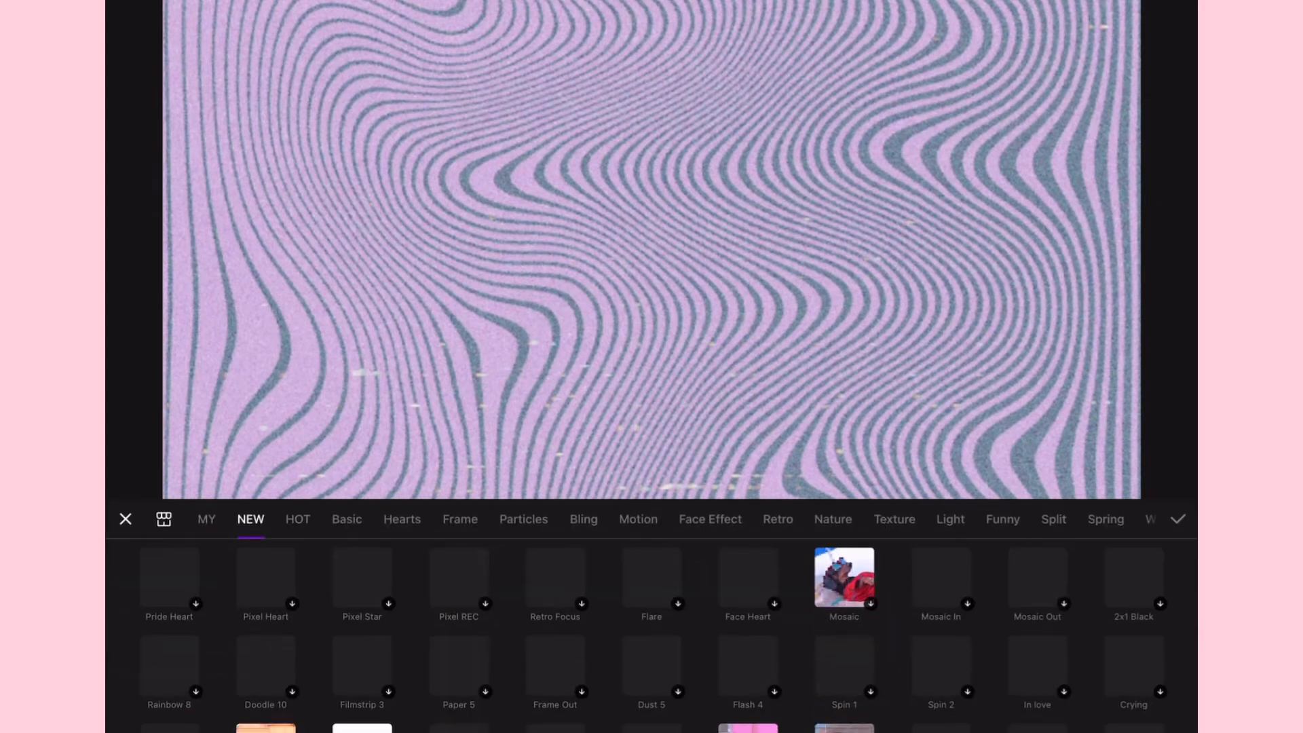
pyautogui.click(843, 578)
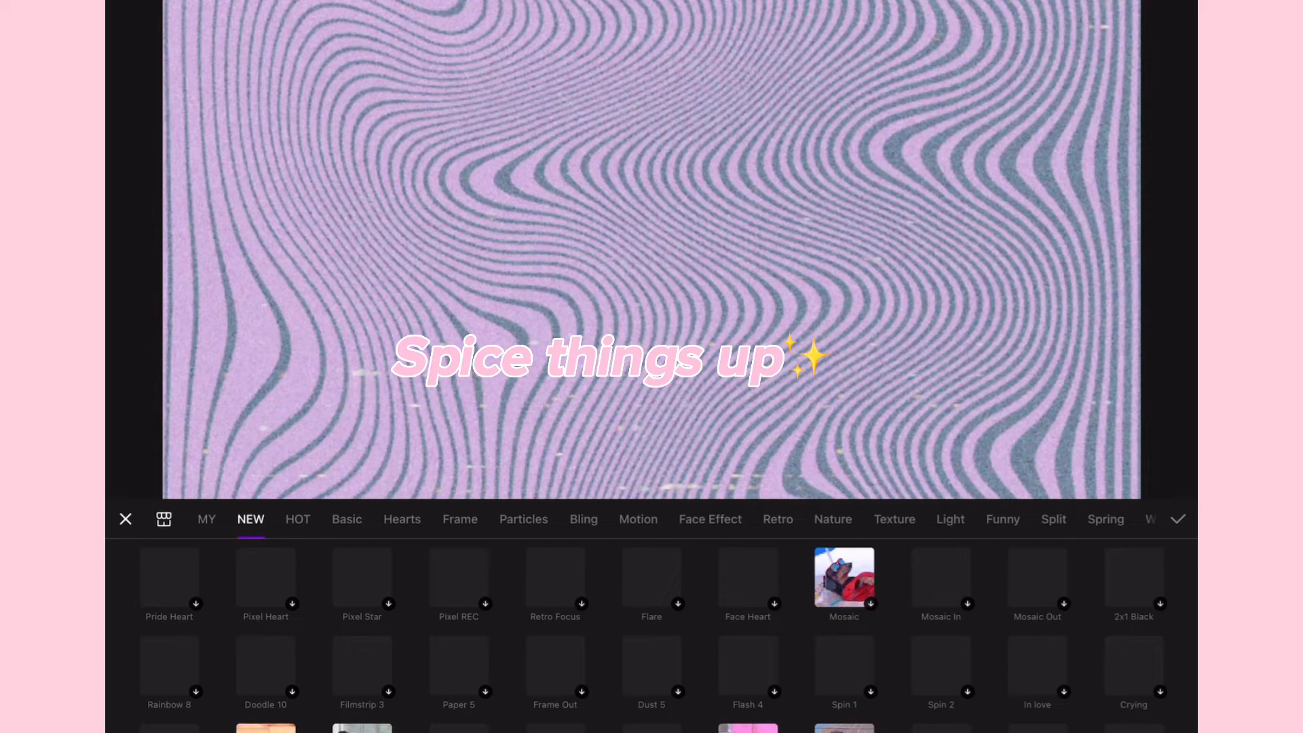
pyautogui.click(746, 519)
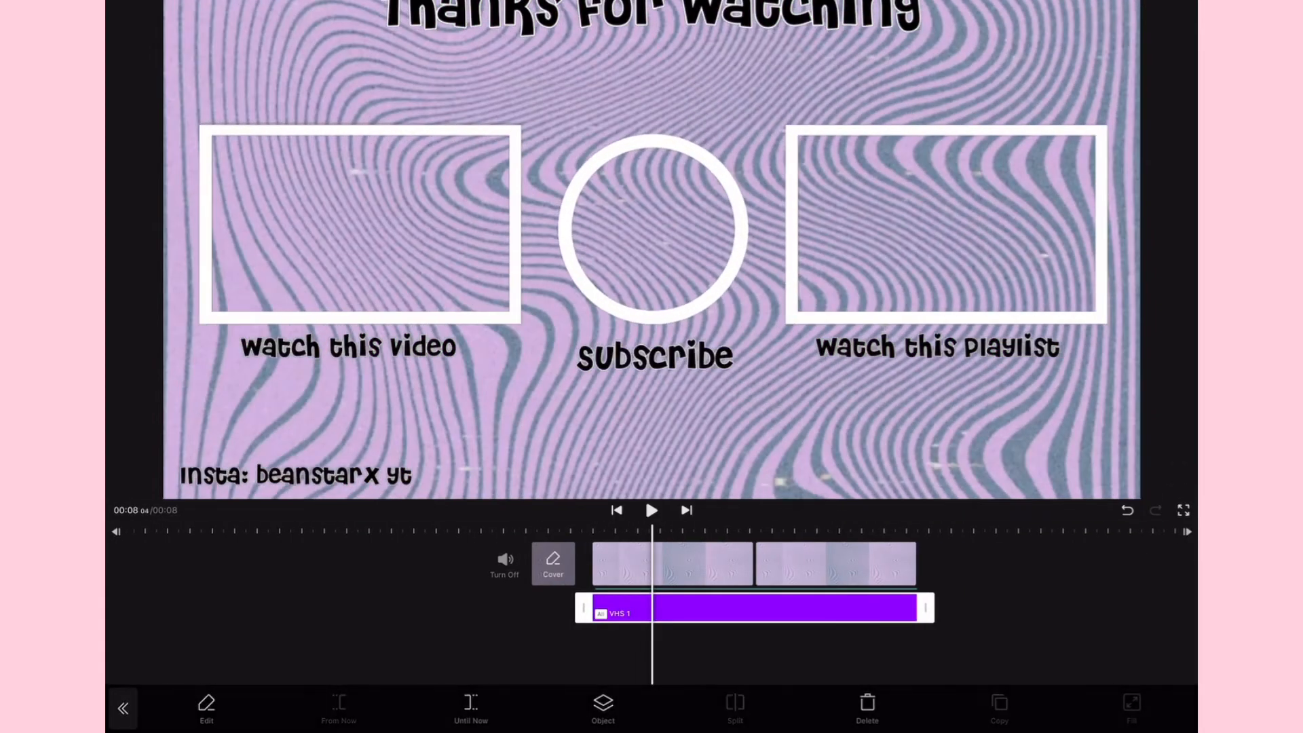
# Preview the VHS 1 effect from the start, then pause and finish editing the effect.
pyautogui.click(617, 511)
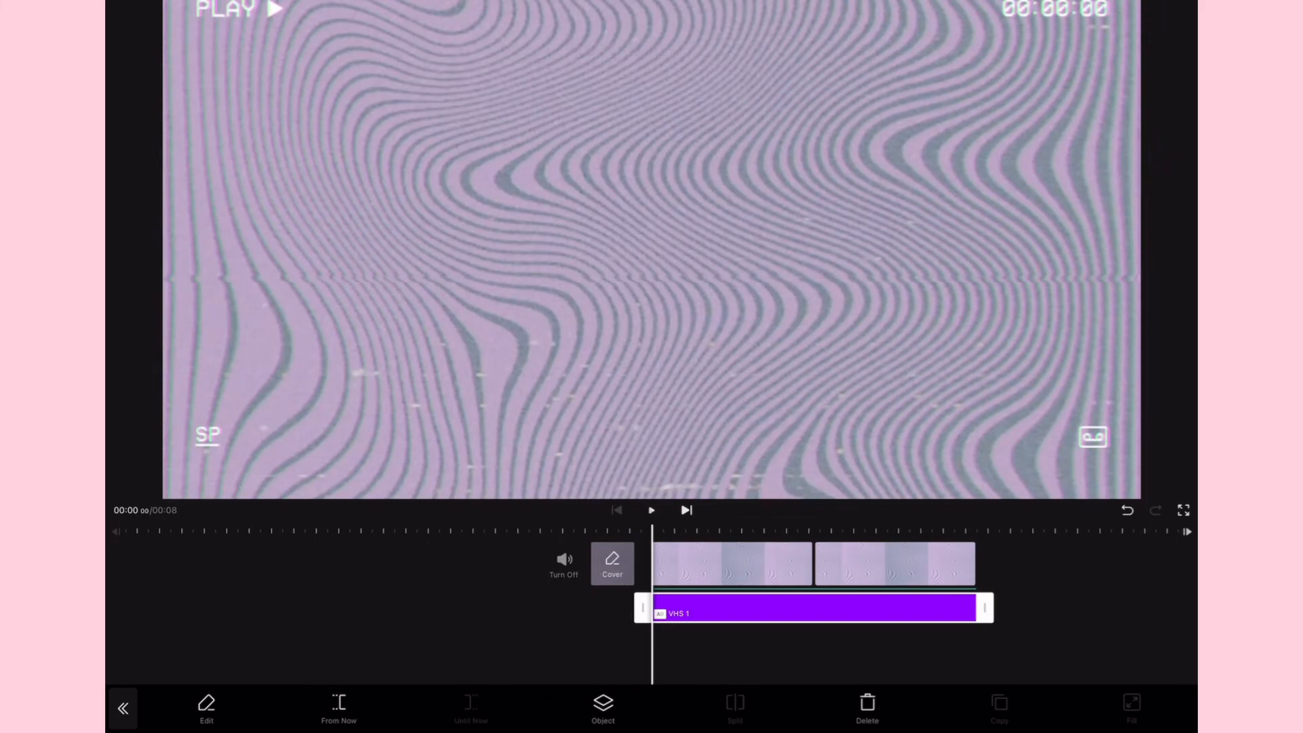
pyautogui.click(651, 510)
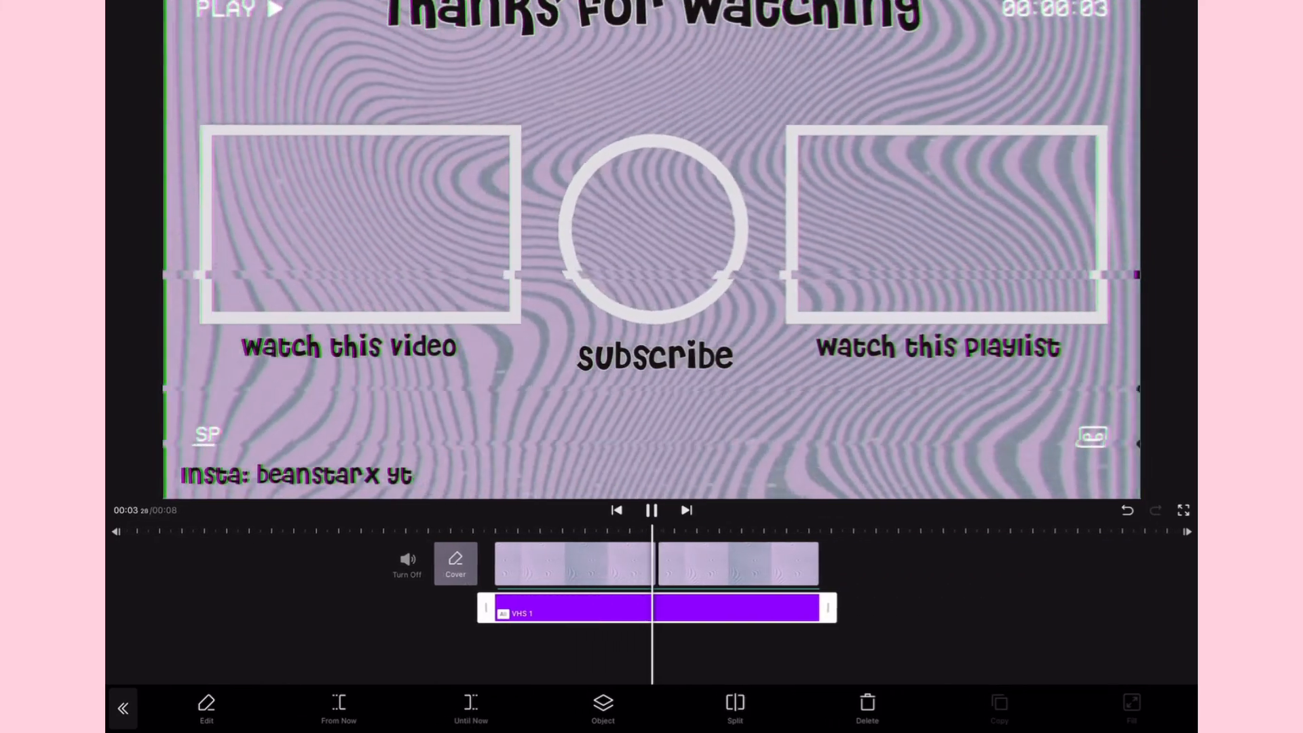
pyautogui.click(652, 510)
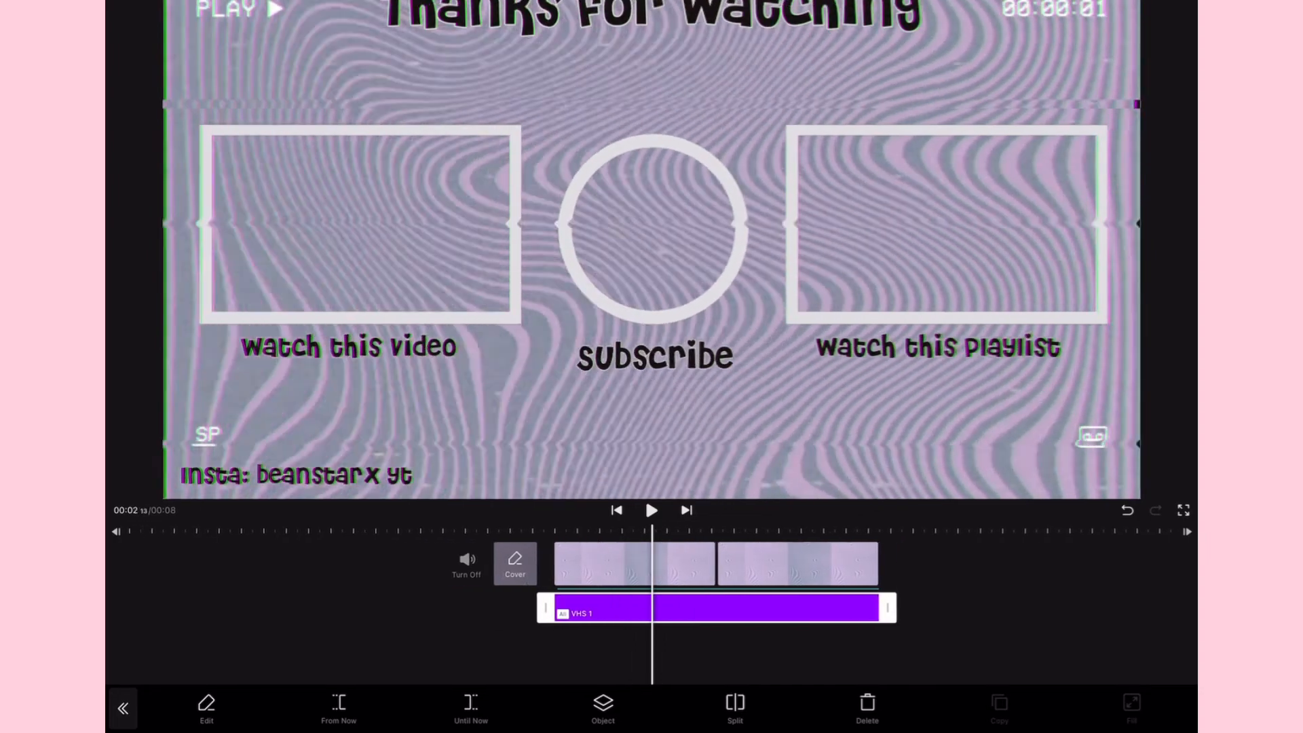
pyautogui.click(615, 511)
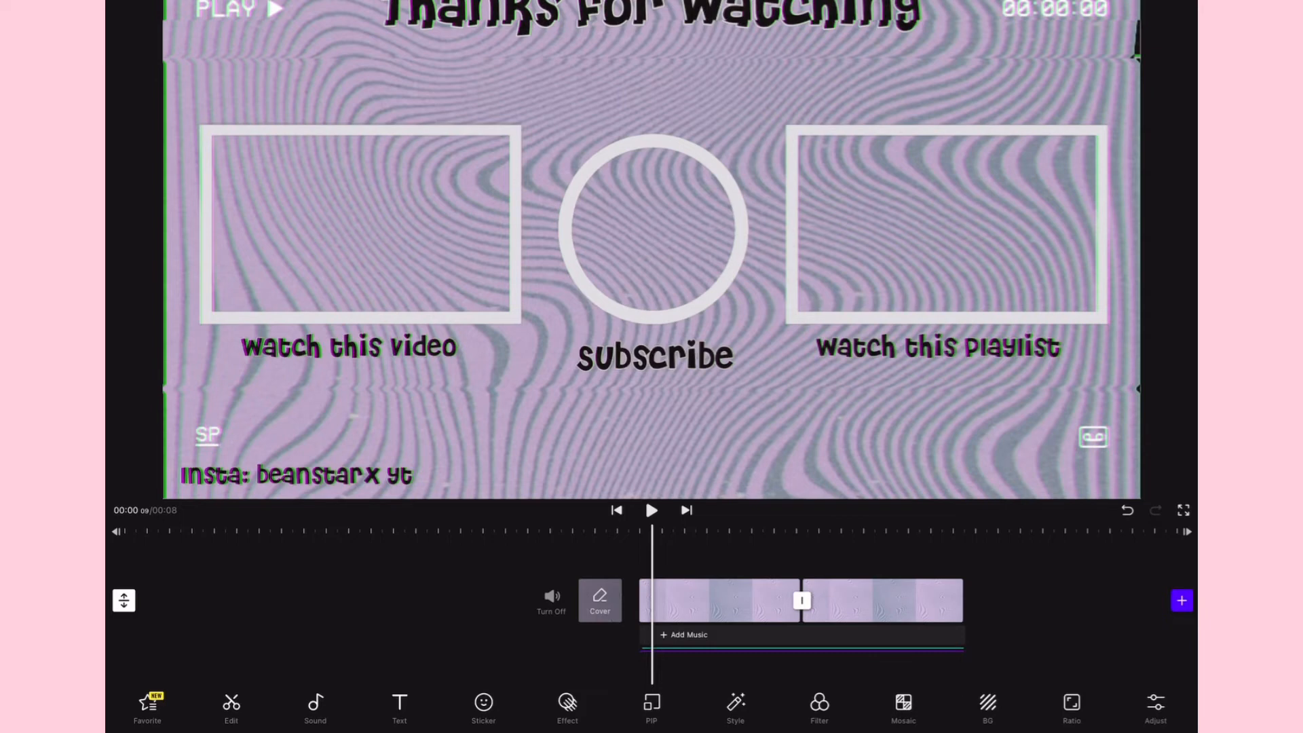
# Add 'My new era (Short)' from the Sound music library as background music.
pyautogui.click(315, 708)
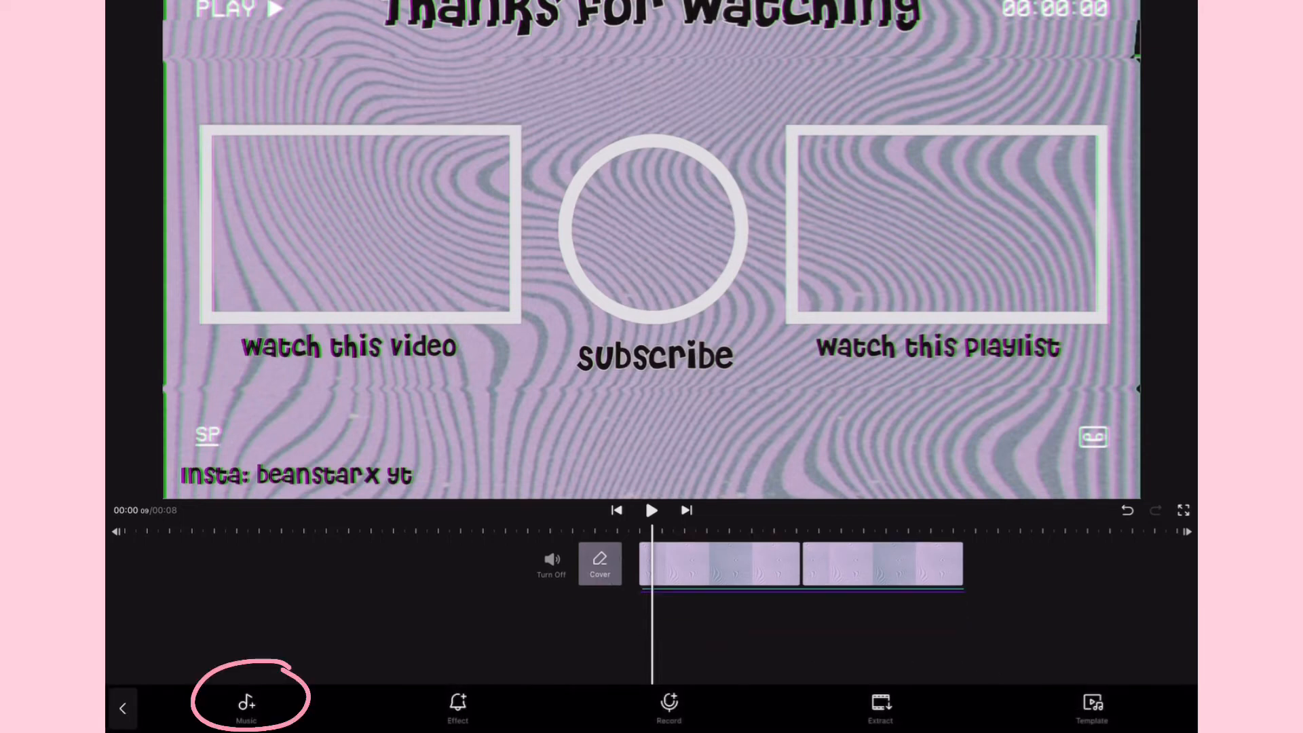
pyautogui.click(246, 706)
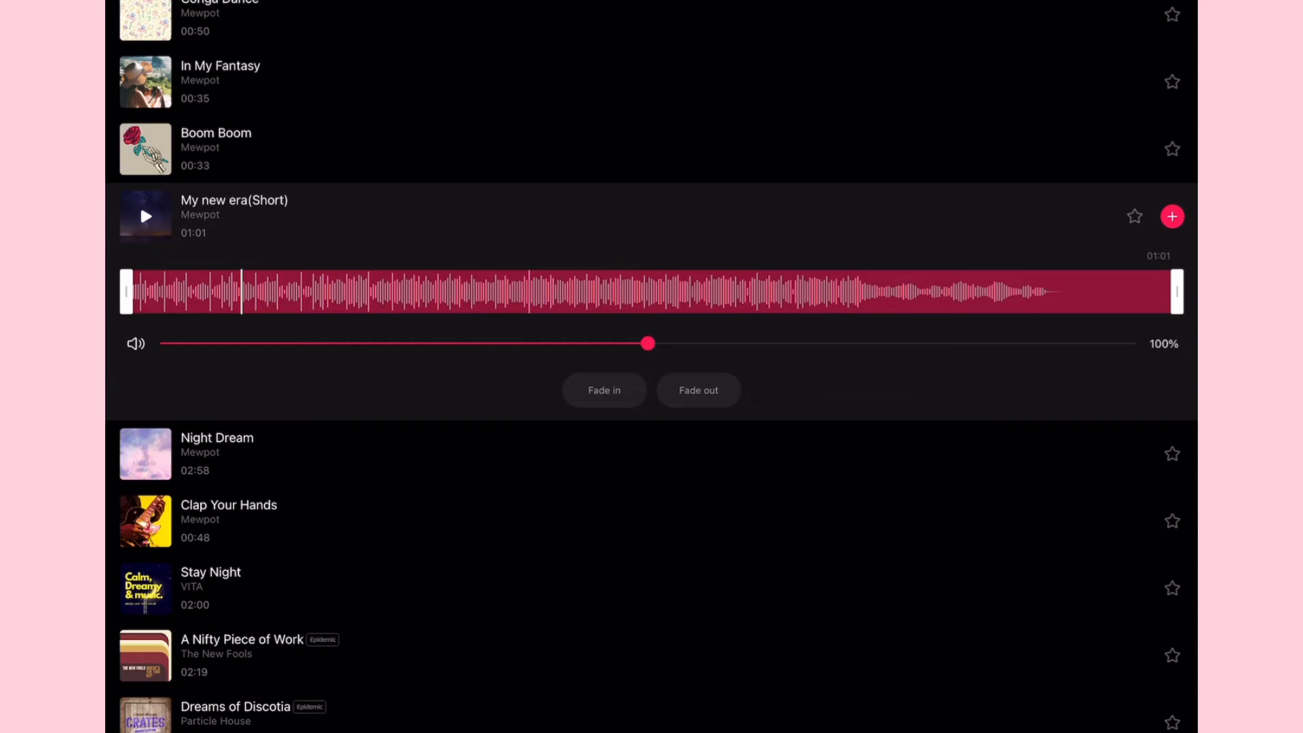
pyautogui.click(1173, 216)
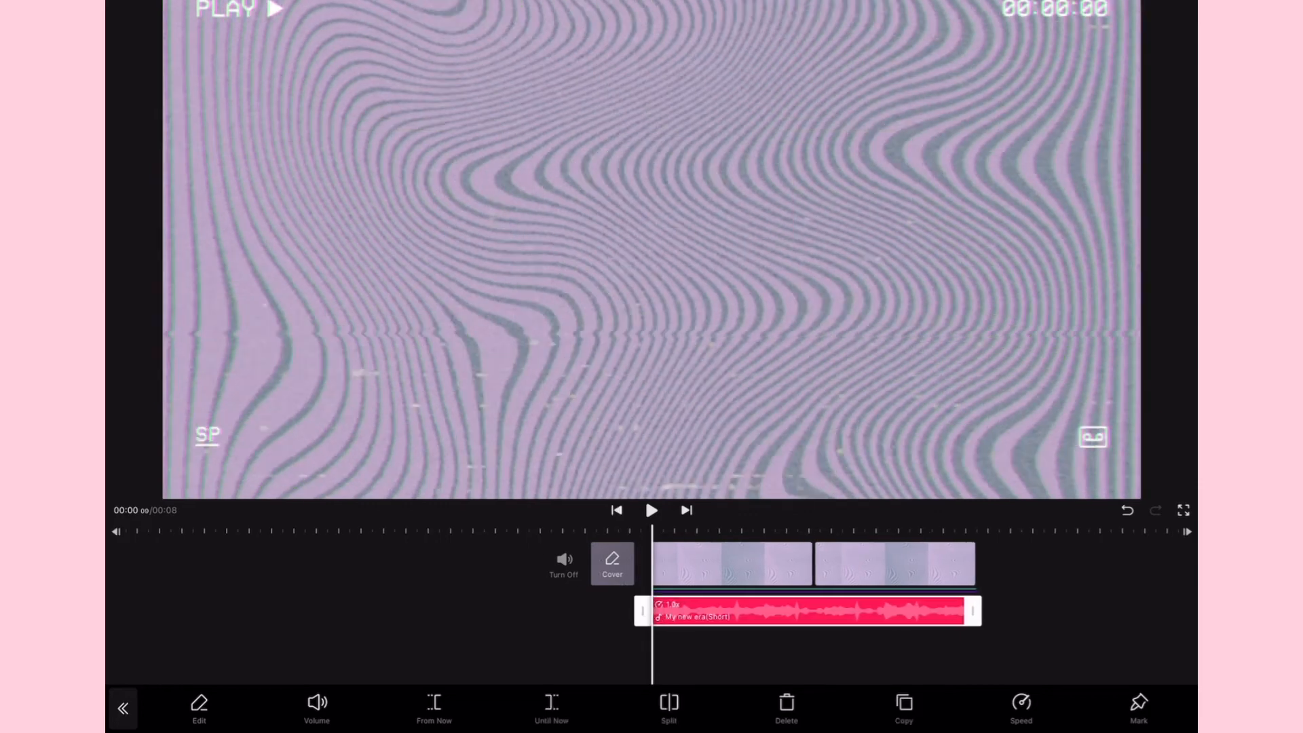
# Raise the music track volume to 188% with fade in and fade out.
pyautogui.click(651, 511)
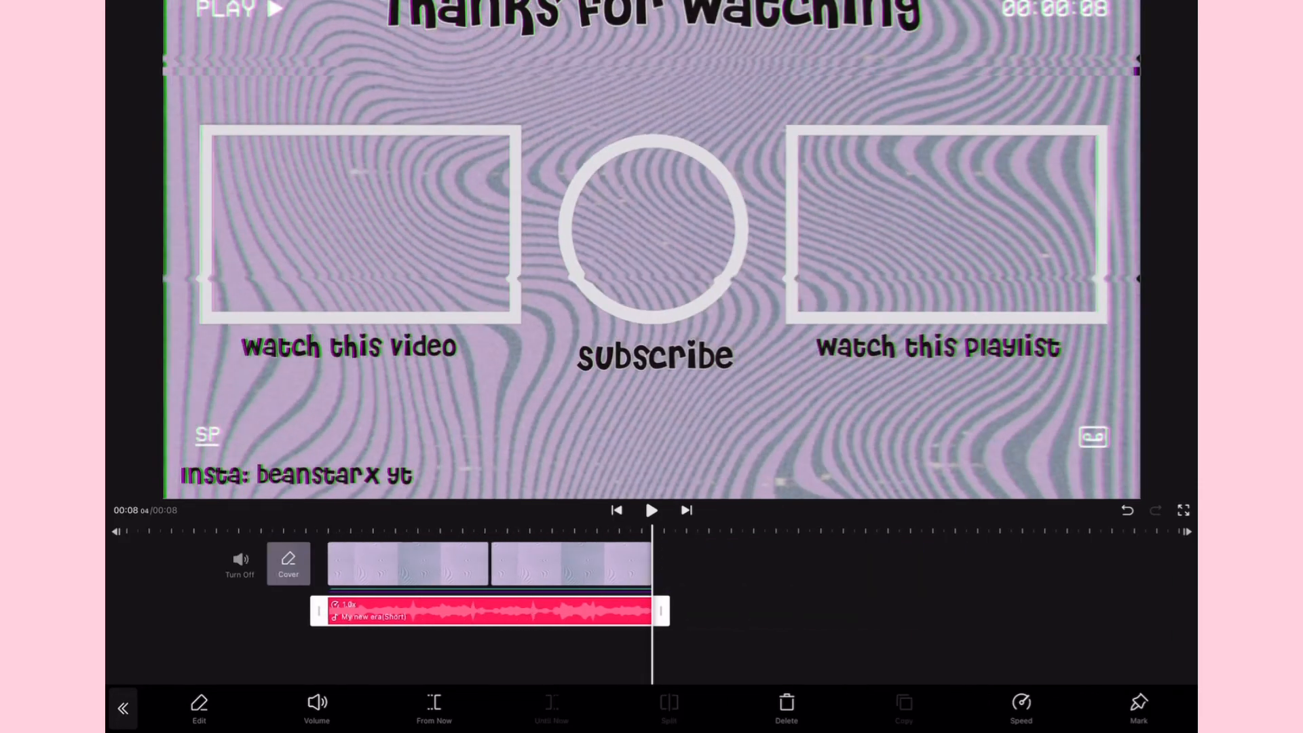
pyautogui.click(317, 708)
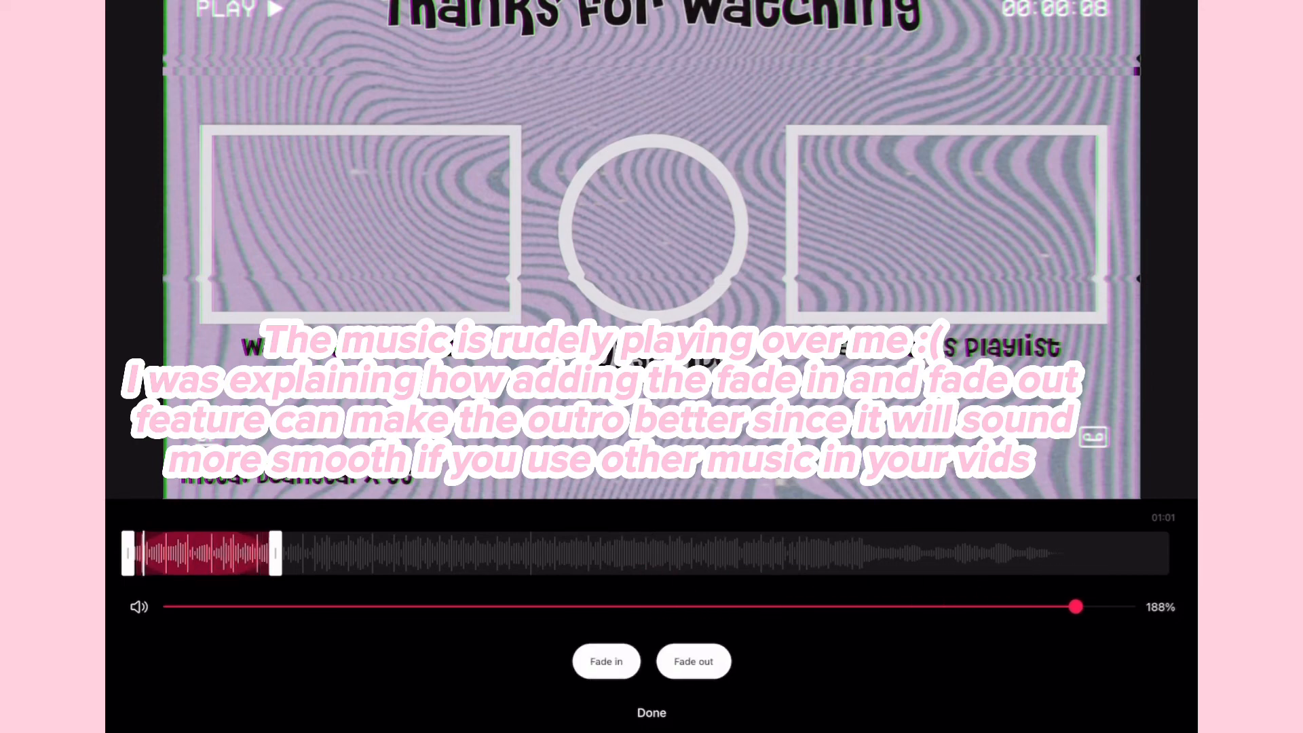
pyautogui.click(651, 712)
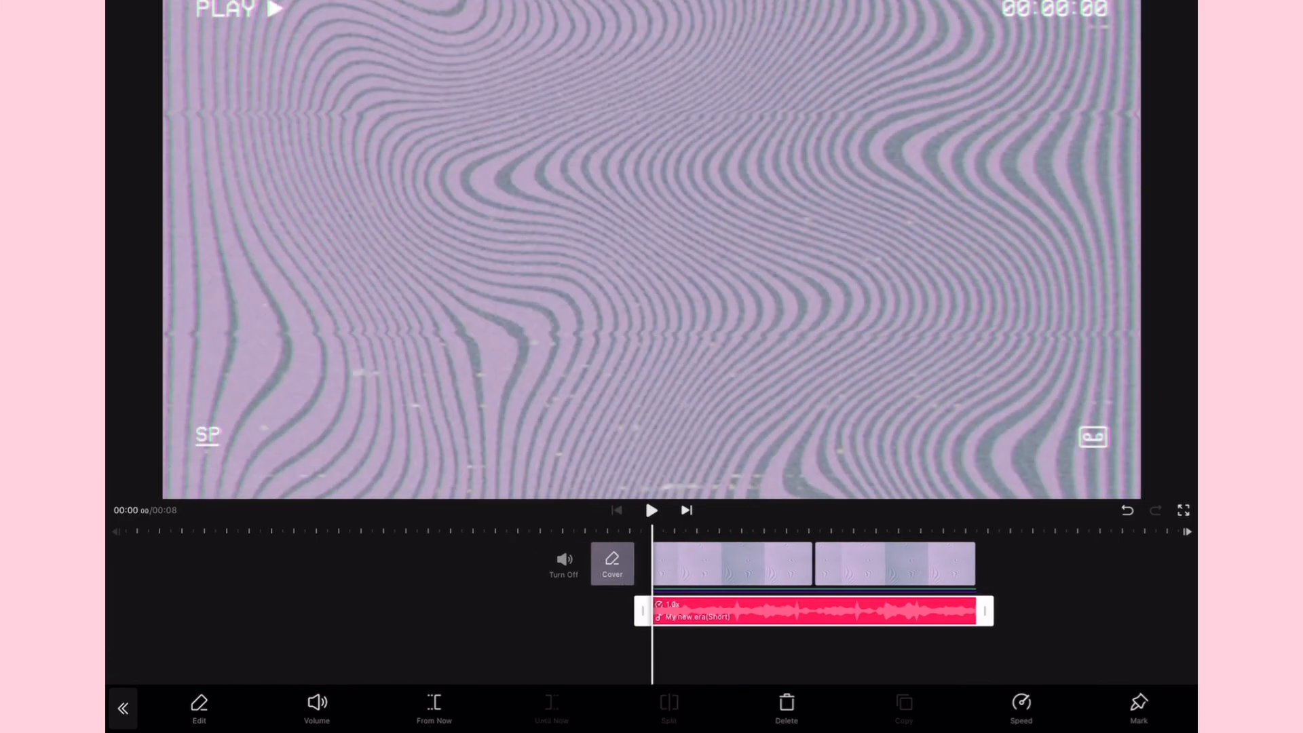
# Play the video from the start to preview the music.
pyautogui.click(651, 510)
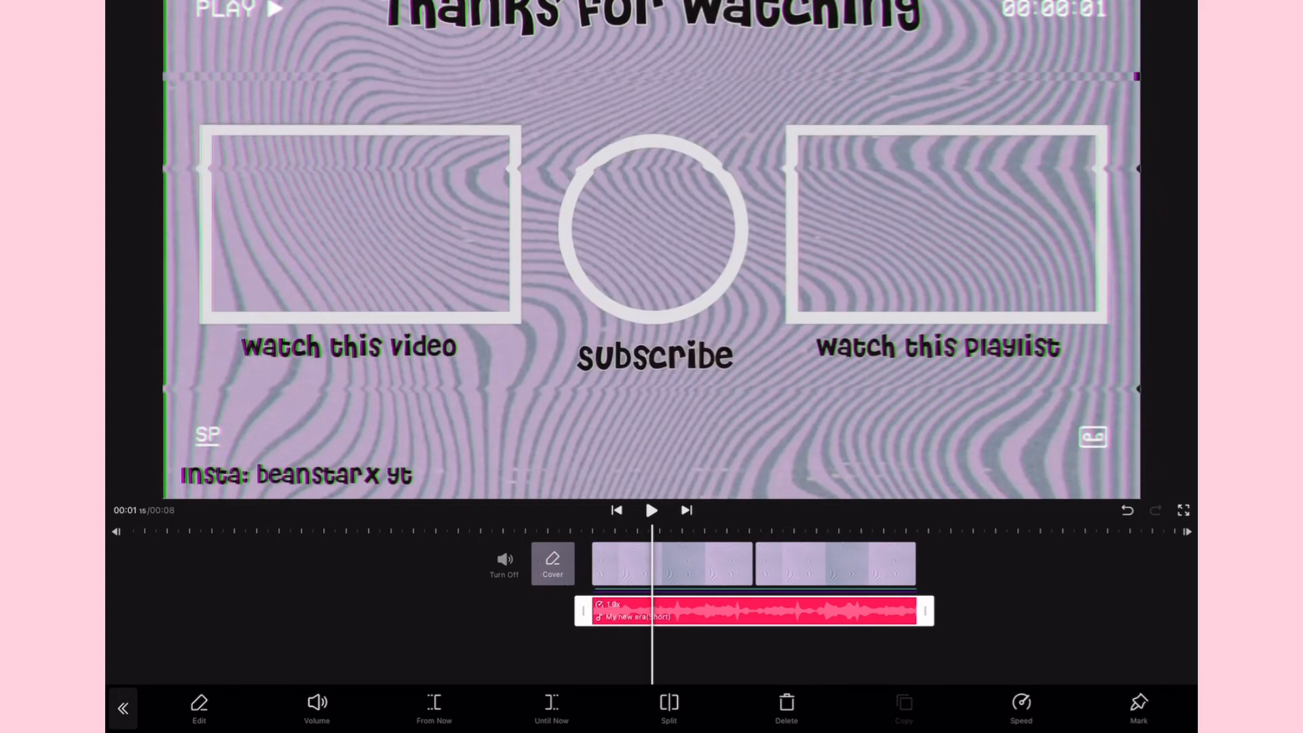
pyautogui.click(616, 511)
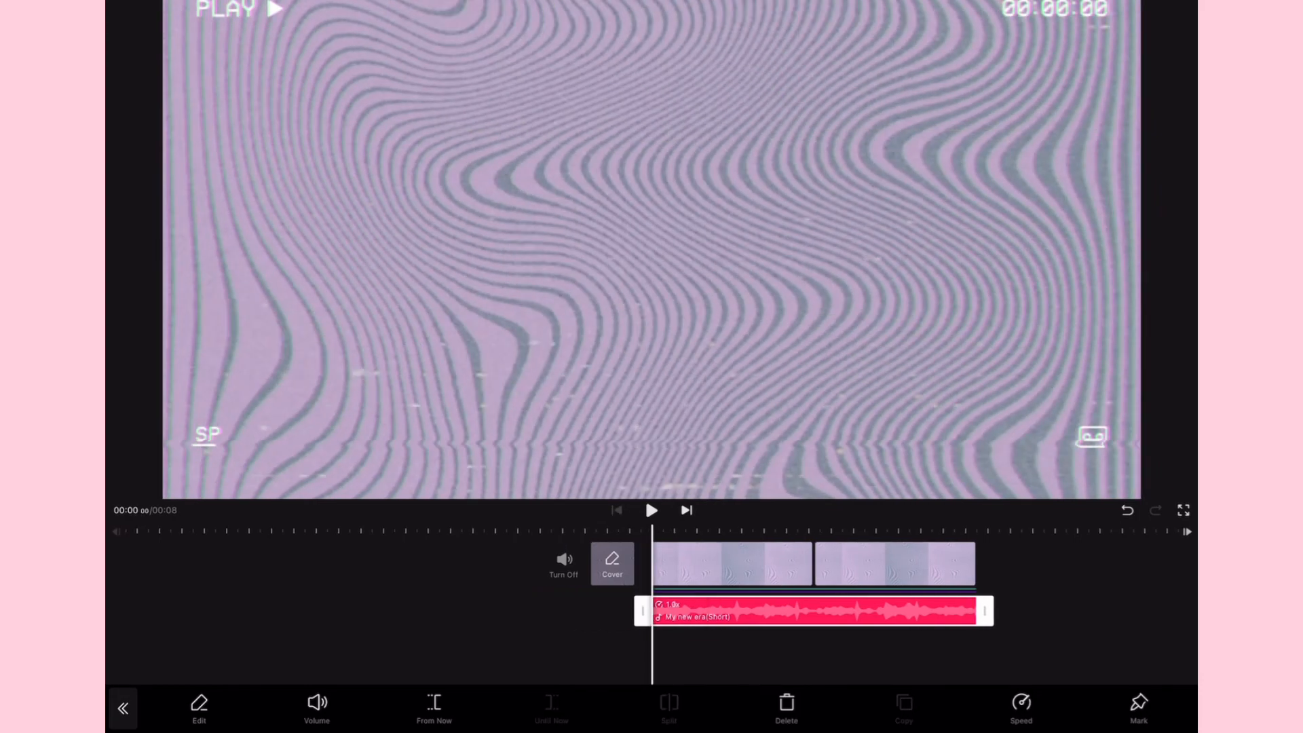
pyautogui.click(651, 511)
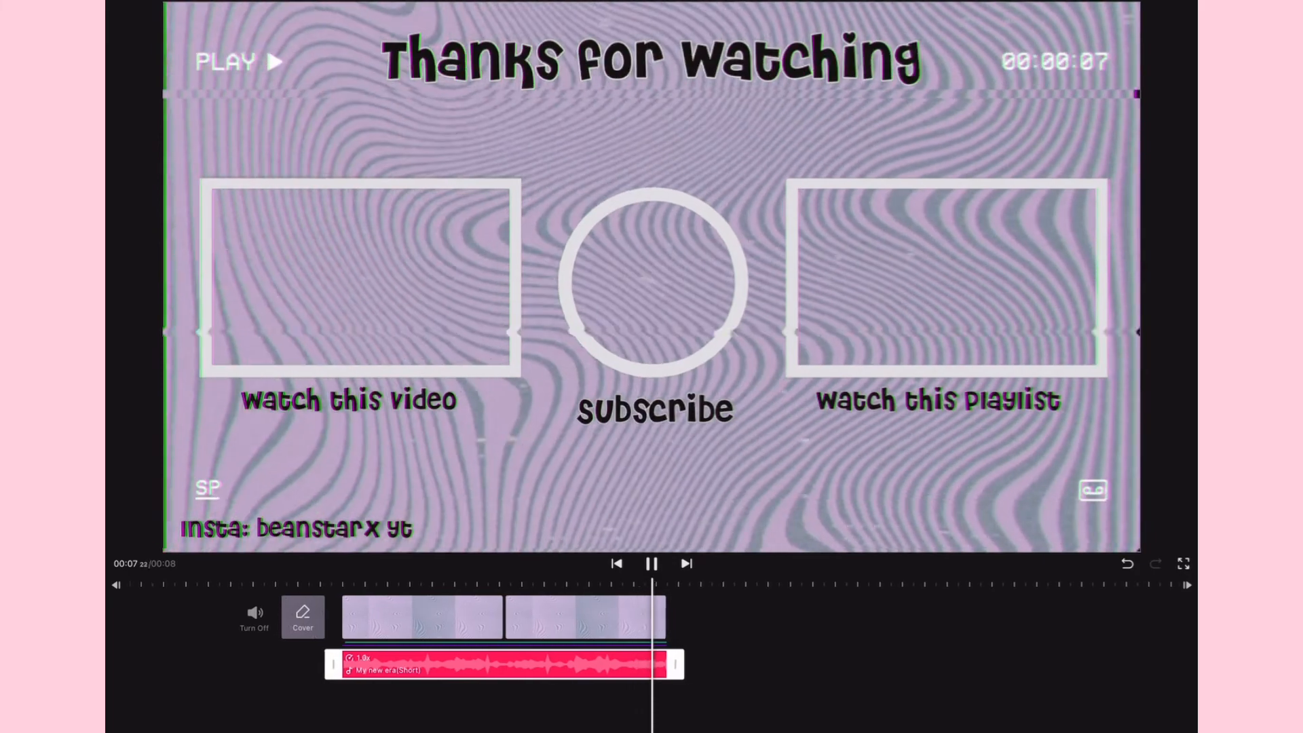
pyautogui.click(653, 563)
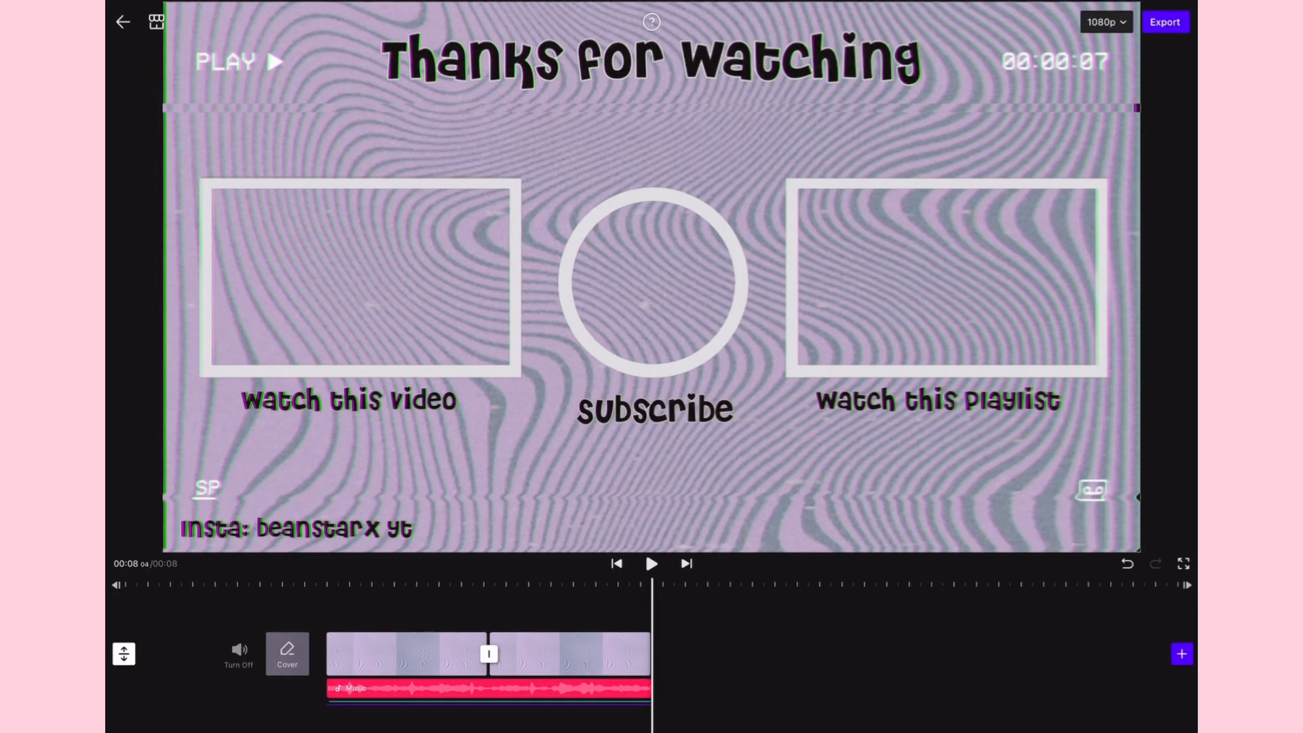
# Return to the start and export the eight-second video at 1080p.
pyautogui.click(615, 563)
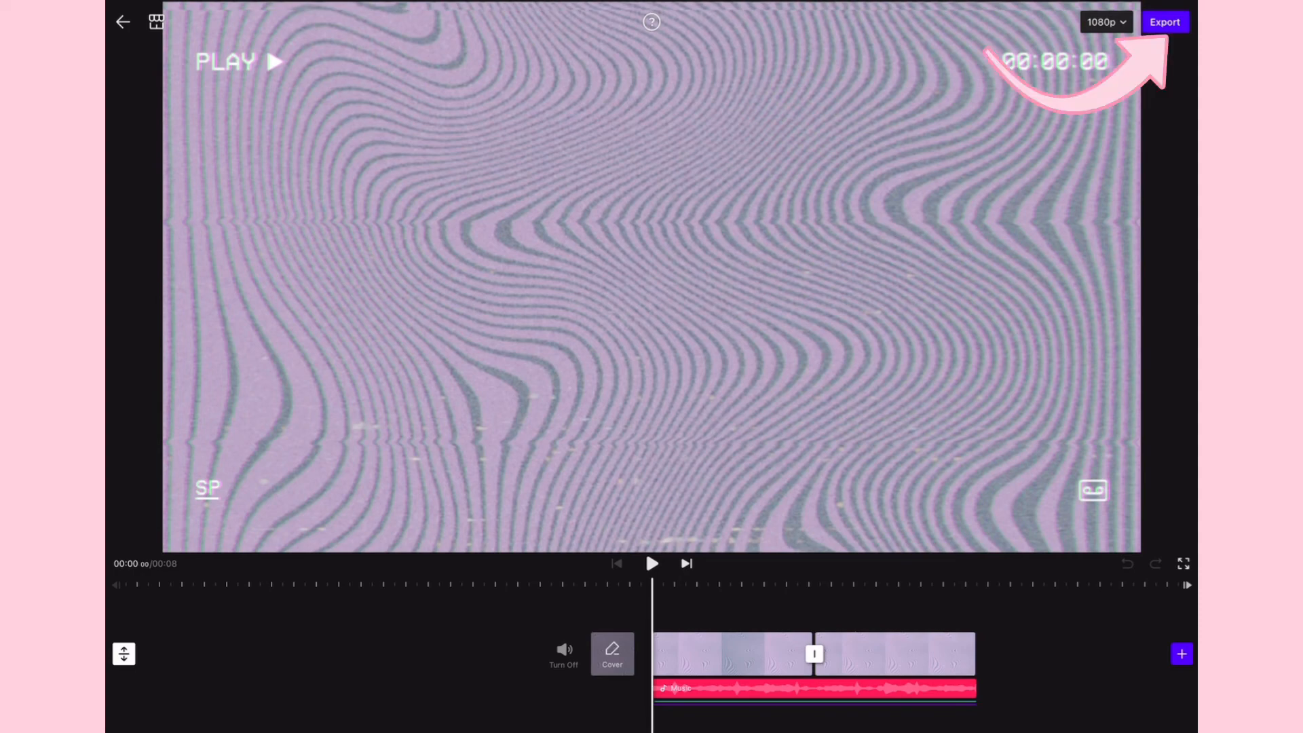
pyautogui.click(1166, 22)
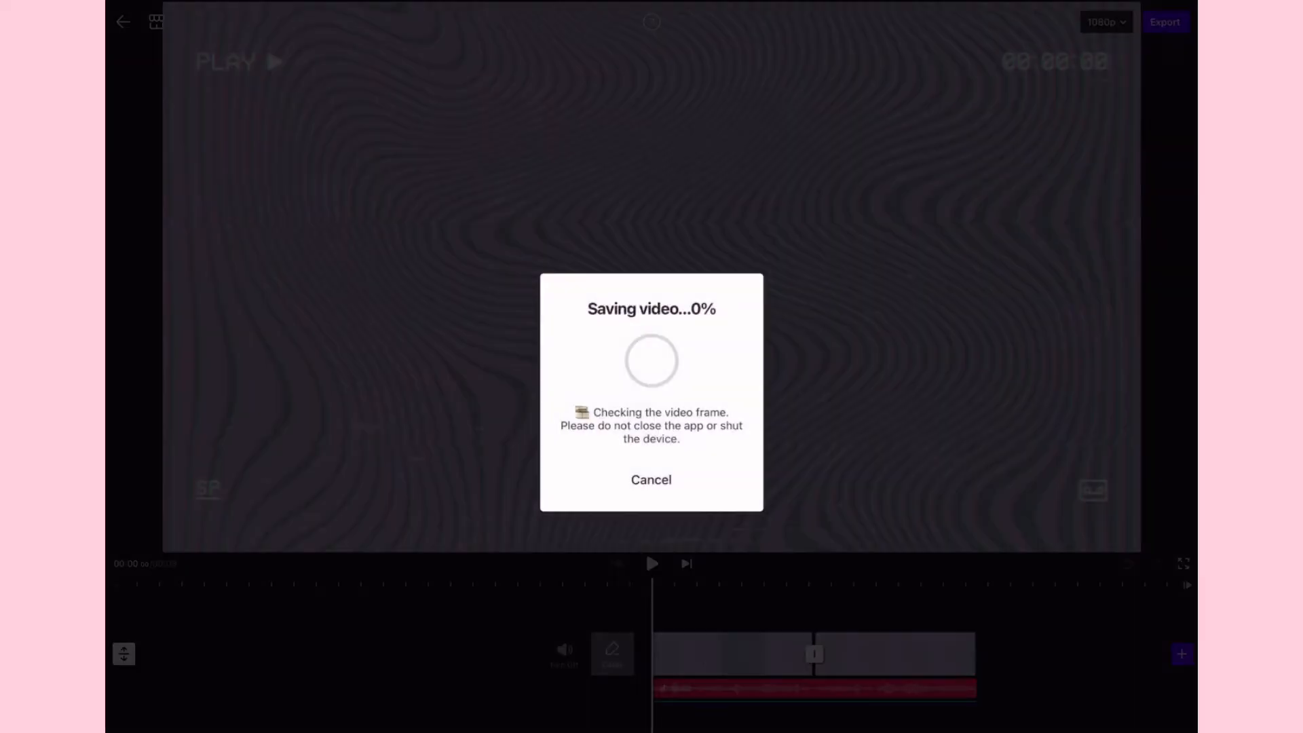